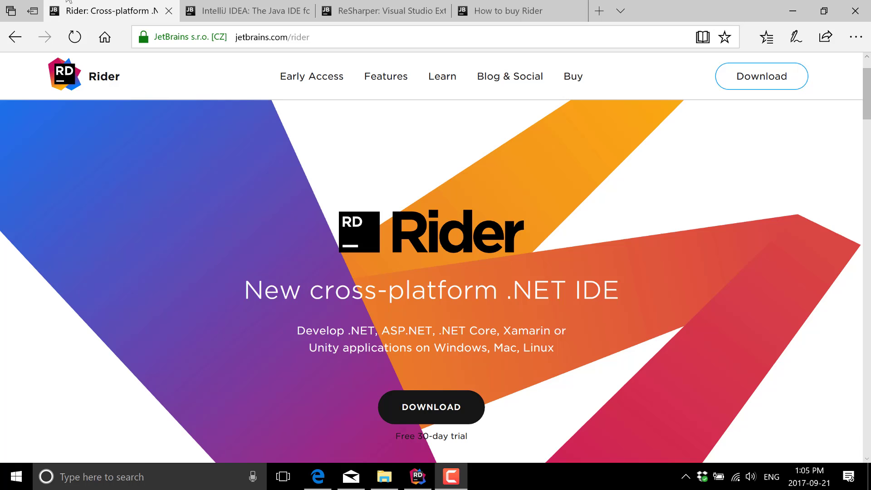
# Step: View the IntelliJ IDEA and ReSharper pages, then Rider's business subscription pricing
pyautogui.click(247, 10)
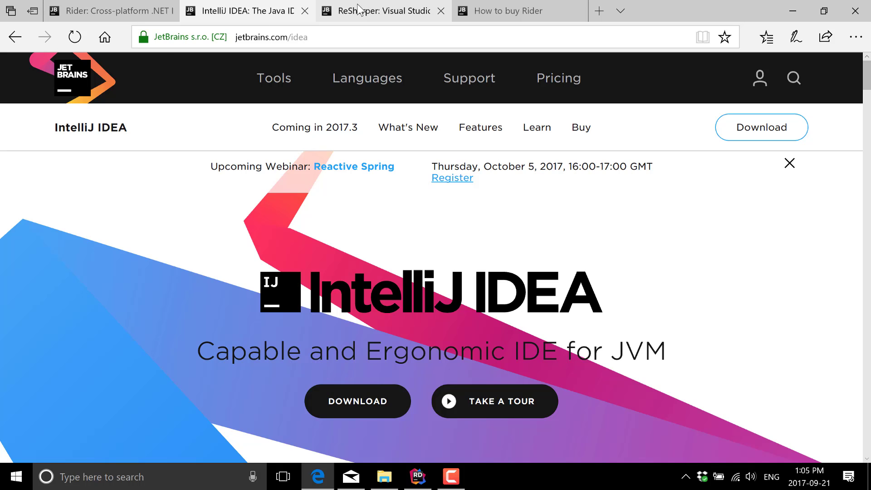
pyautogui.click(380, 10)
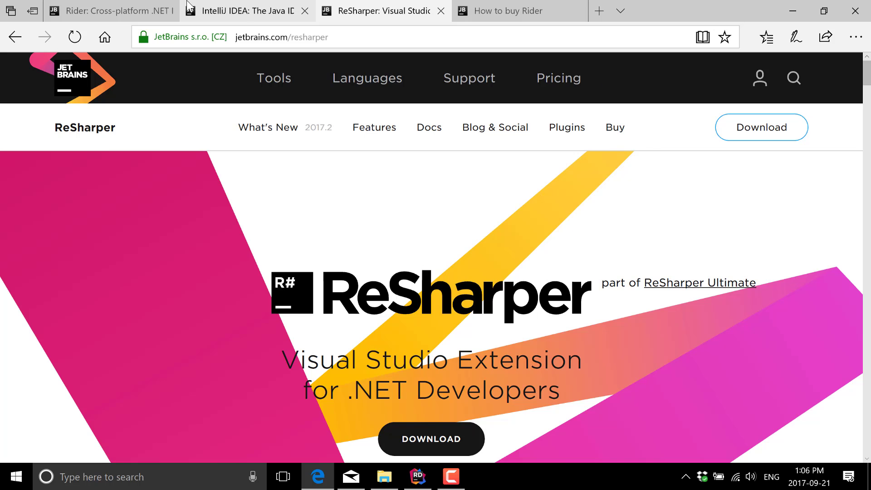
pyautogui.click(103, 11)
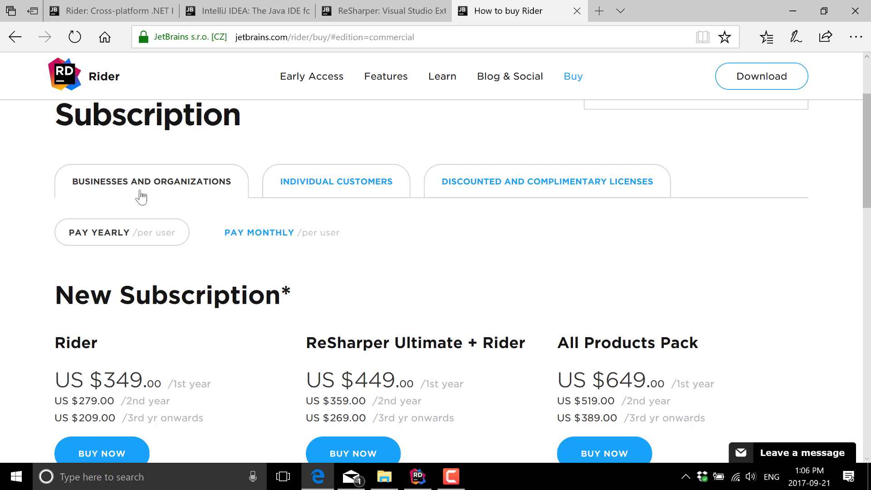
# Step: Show Rider's individual pricing and discounted or complimentary licence offers, then switch to Rider
pyautogui.click(335, 182)
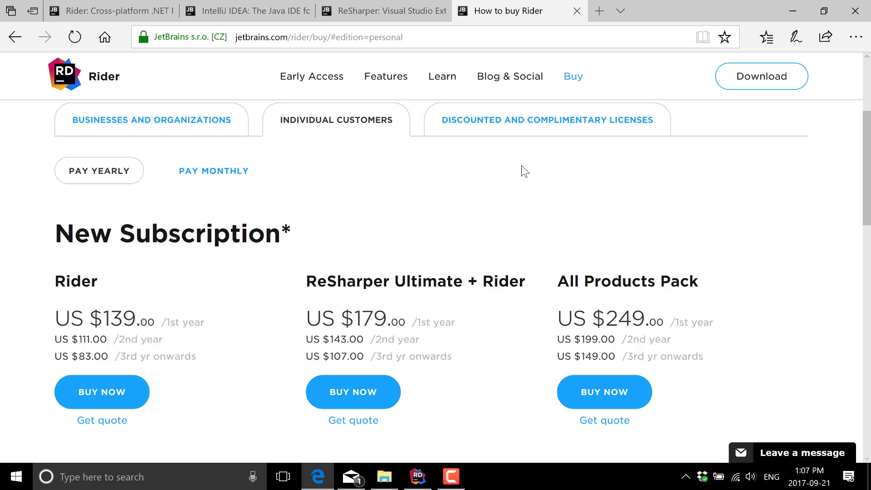
pyautogui.click(548, 119)
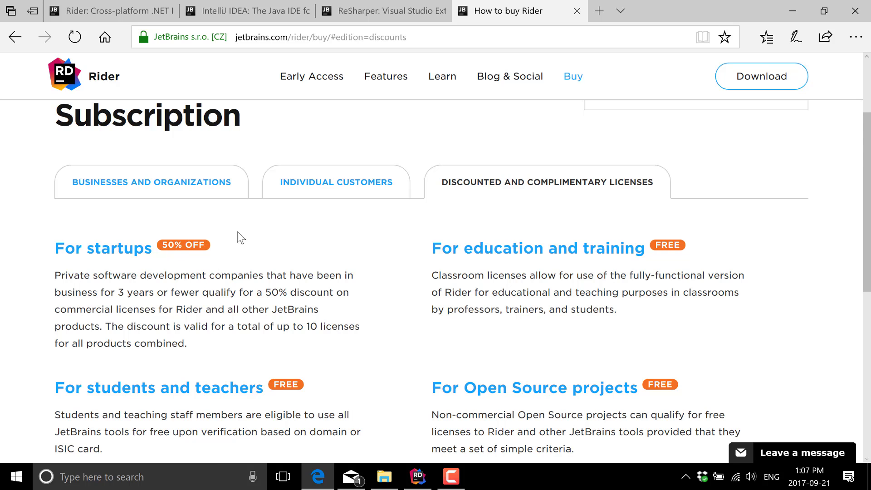
pyautogui.click(416, 477)
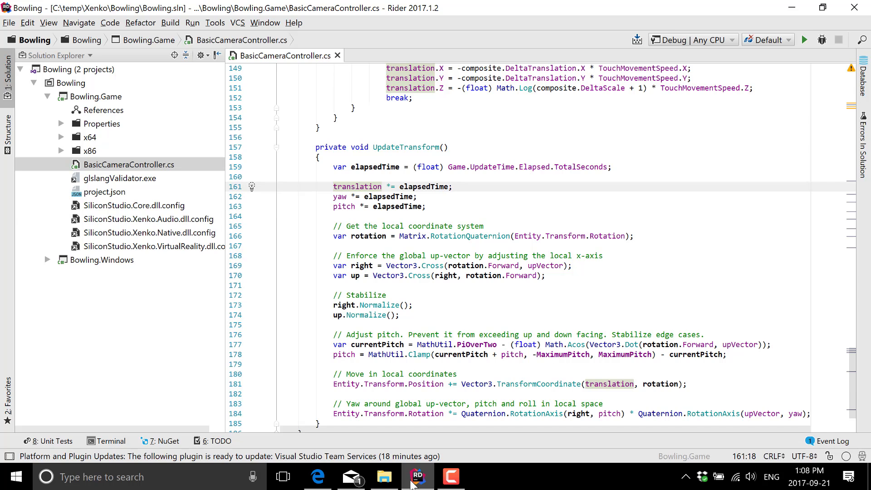
pyautogui.moveTo(247, 82)
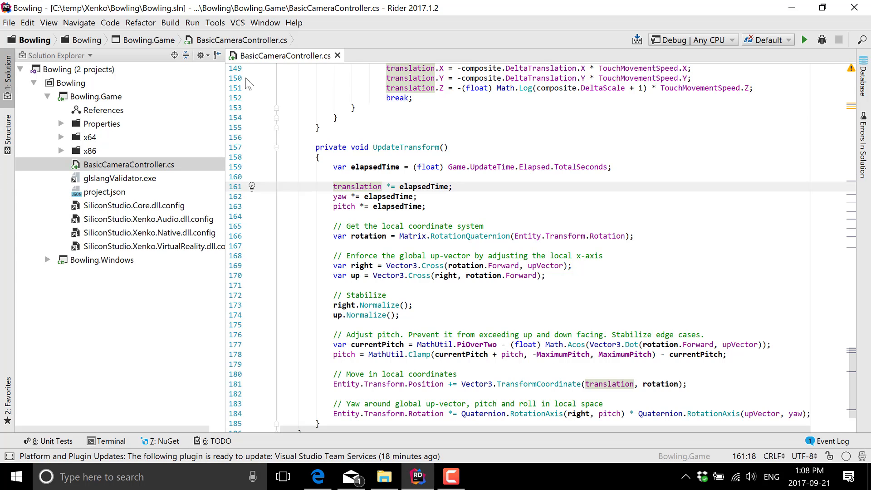
# Step: Hide the solution file tree and look through the Tools and View menus
pyautogui.click(8, 55)
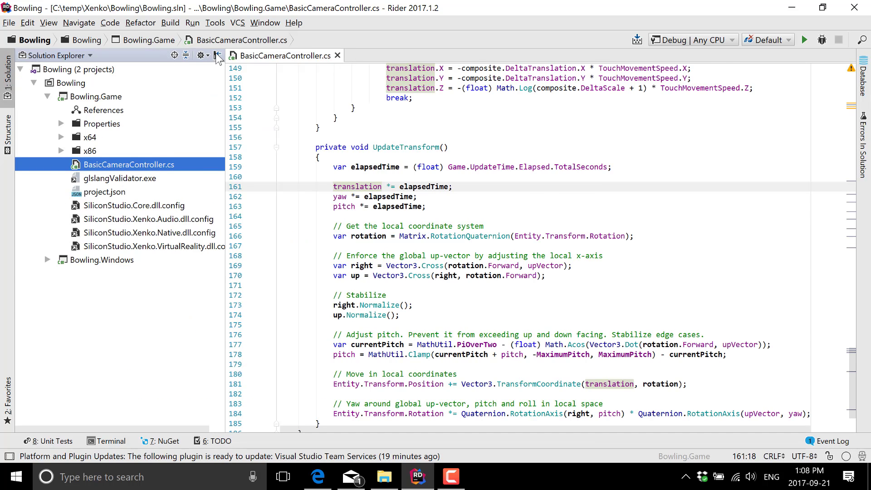
pyautogui.click(217, 55)
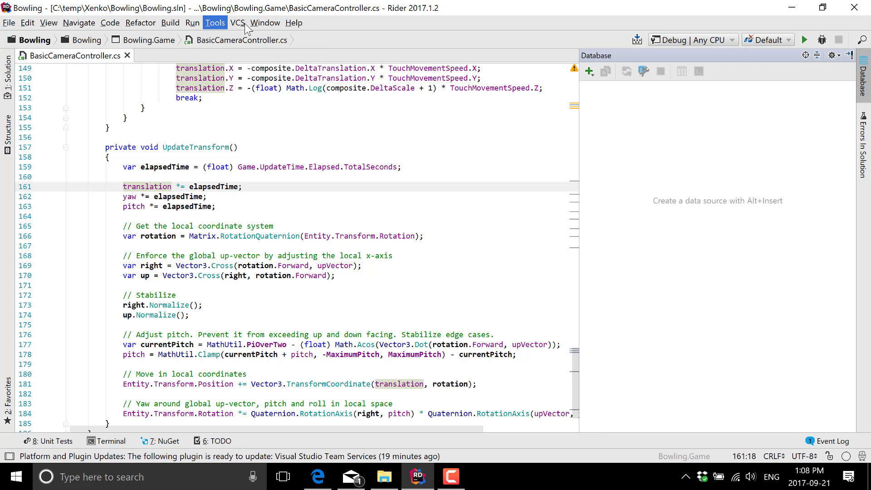
pyautogui.click(214, 22)
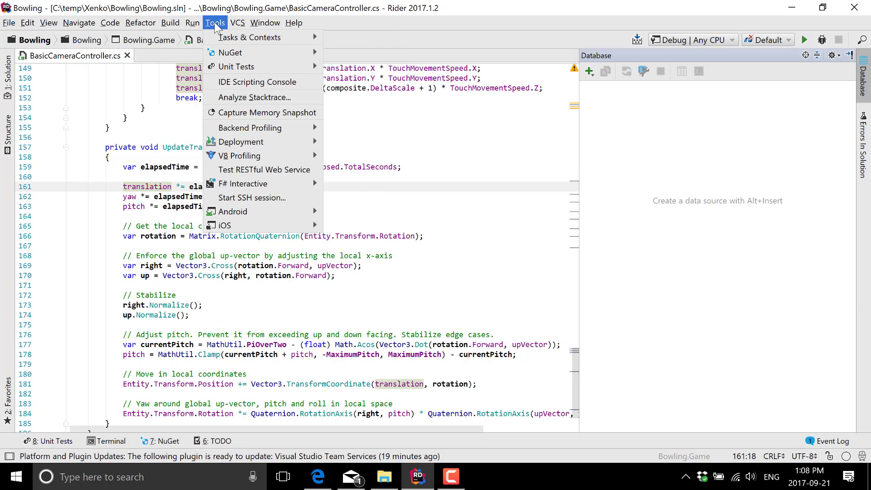
pyautogui.click(49, 22)
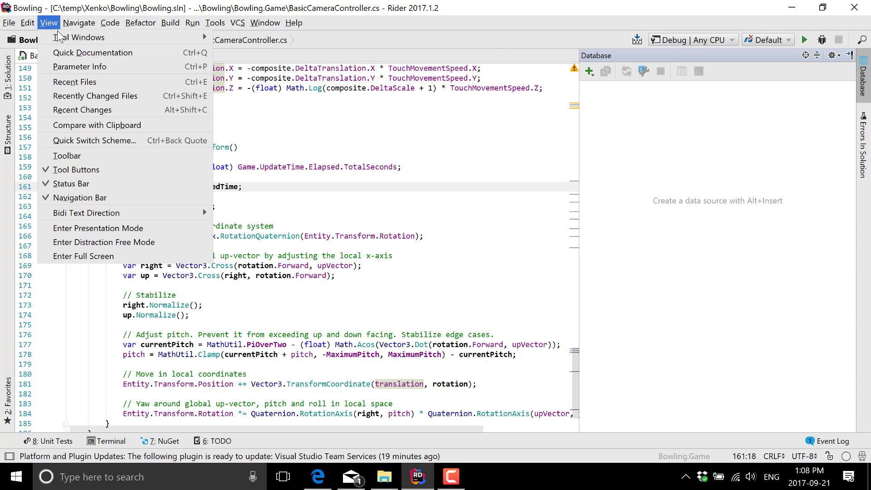
pyautogui.moveTo(80, 37)
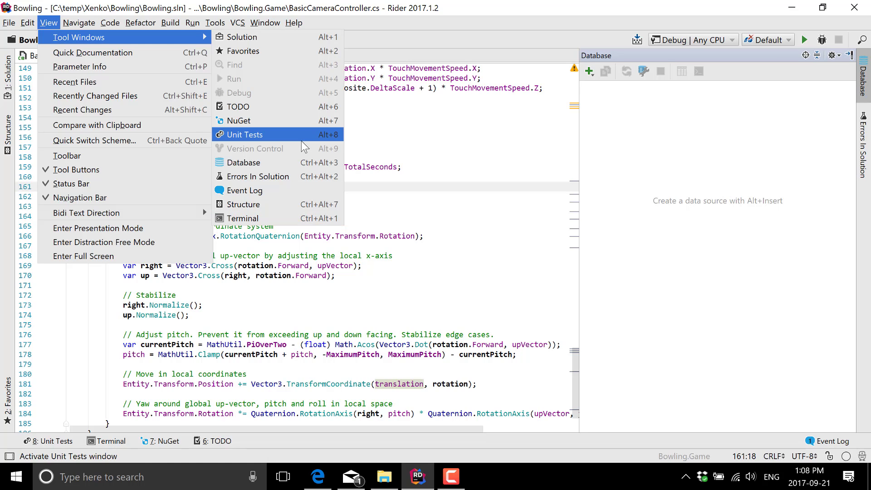
pyautogui.moveTo(303, 128)
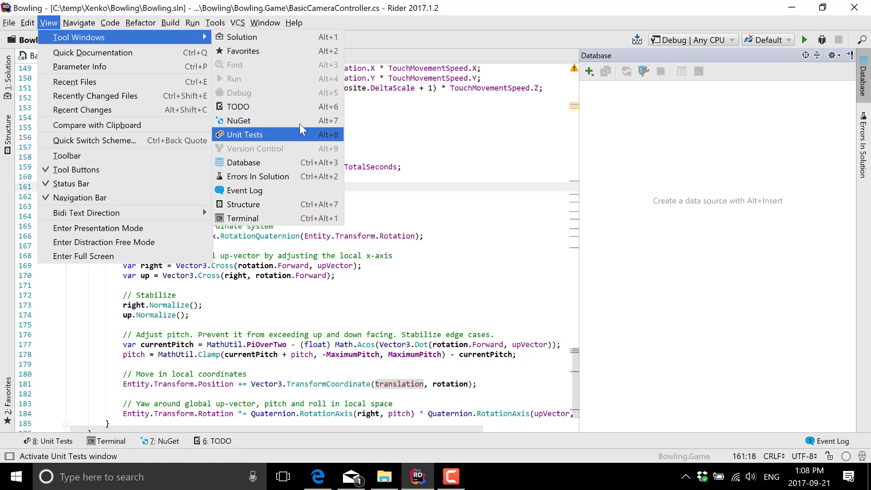
# Step: Open the NuGet package browser, scroll its package list, and bring up the File menu
pyautogui.click(238, 121)
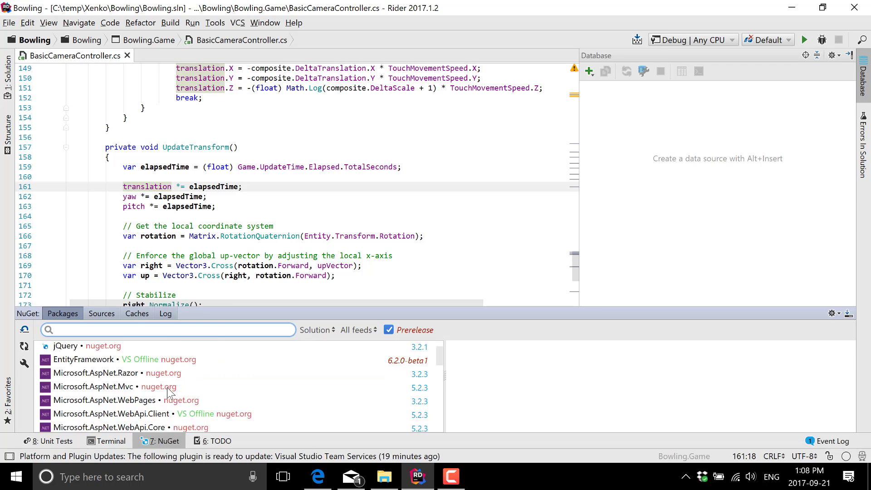
pyautogui.scroll(-3)
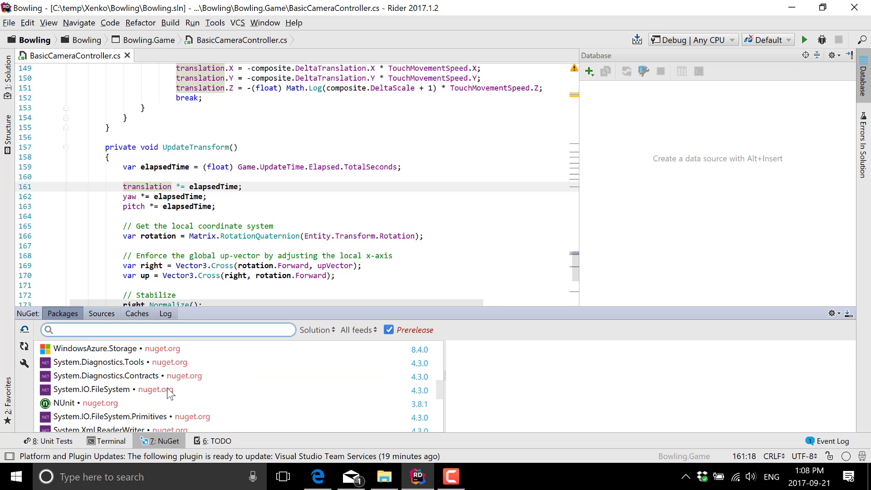
pyautogui.scroll(-3)
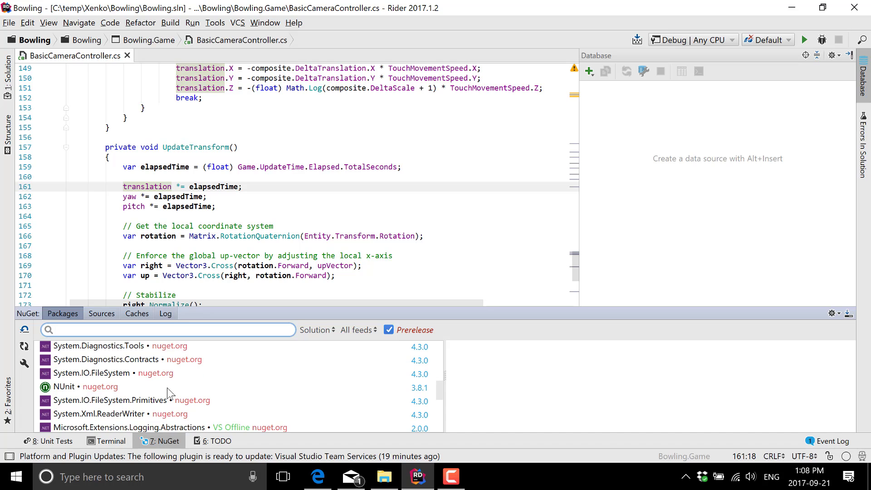
pyautogui.moveTo(177, 382)
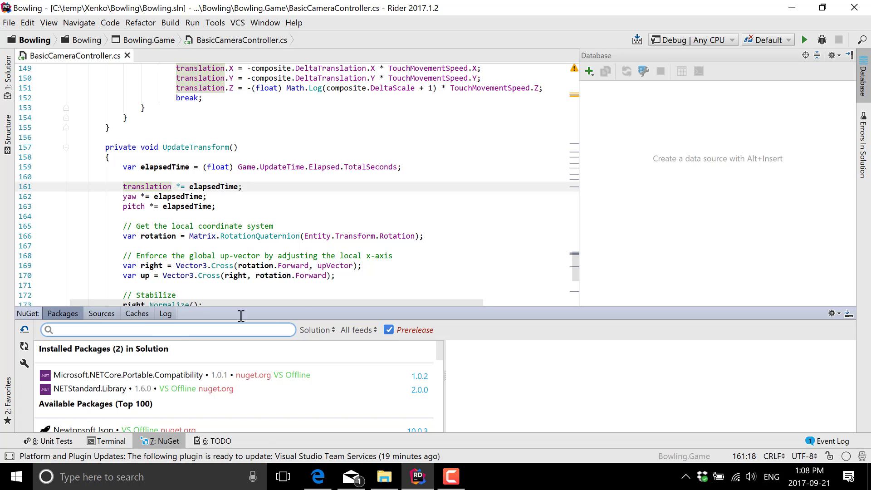
pyautogui.moveTo(273, 317)
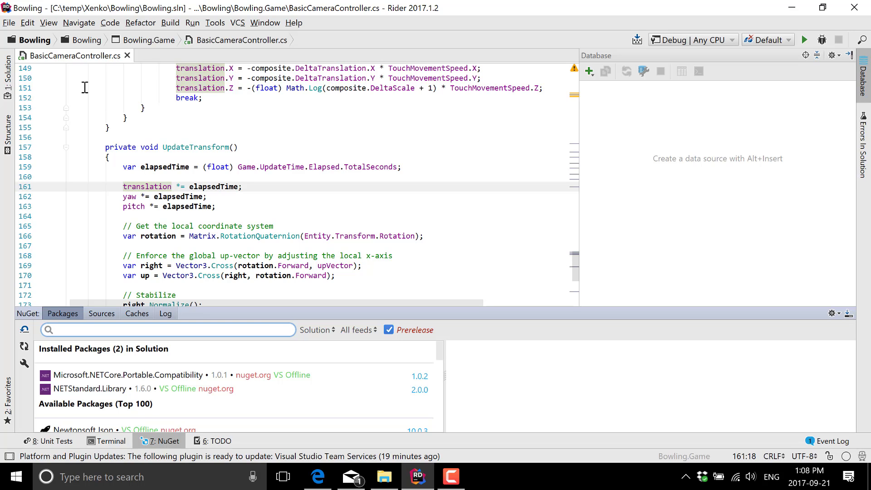
pyautogui.click(9, 23)
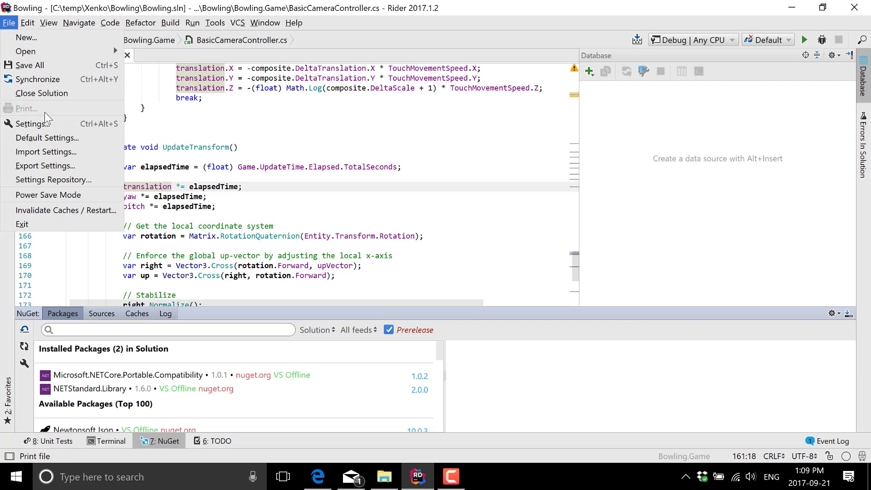
# Step: Open Settings > Plugins and scroll through the downloadable plugin repository
pyautogui.click(30, 123)
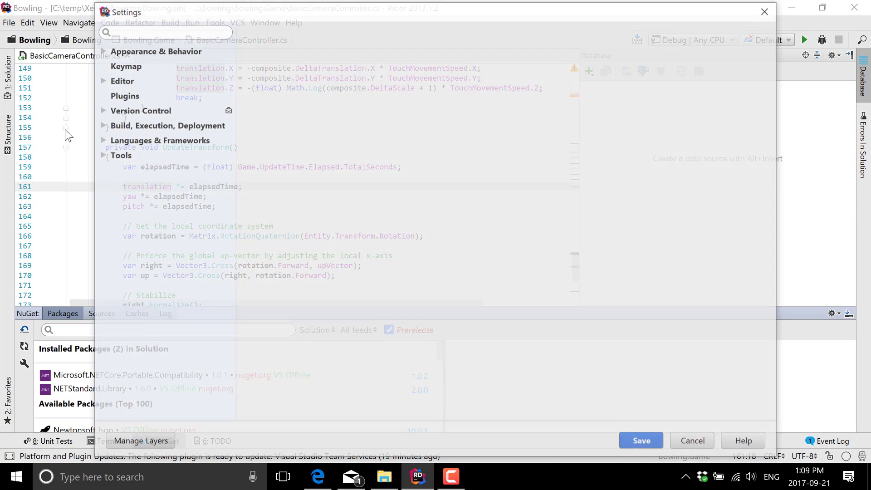
pyautogui.click(125, 96)
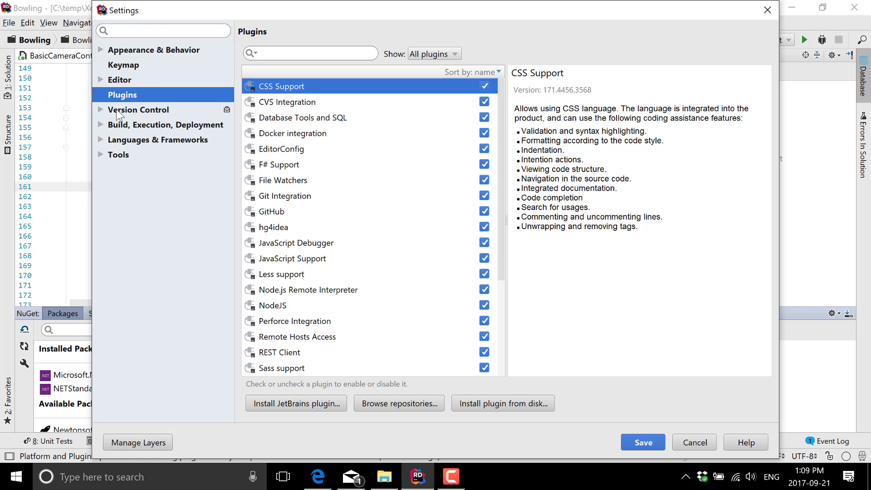
pyautogui.moveTo(589, 198)
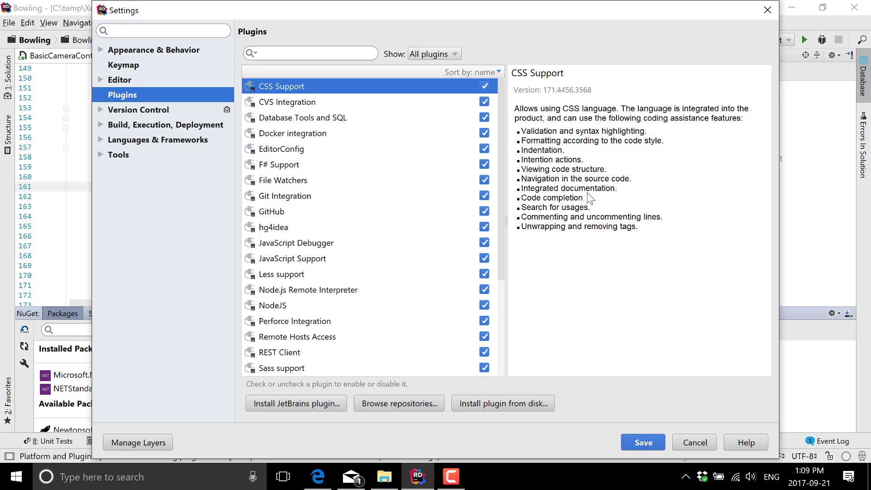
pyautogui.moveTo(424, 215)
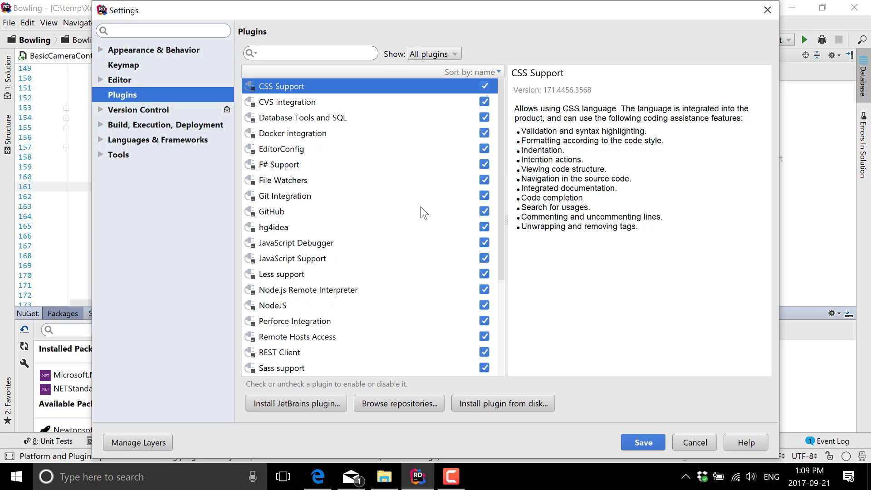
pyautogui.click(399, 403)
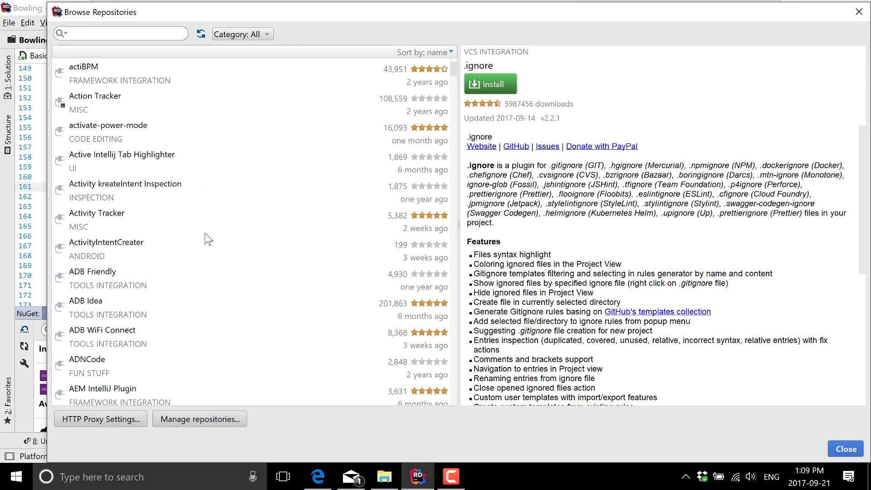
pyautogui.scroll(-3)
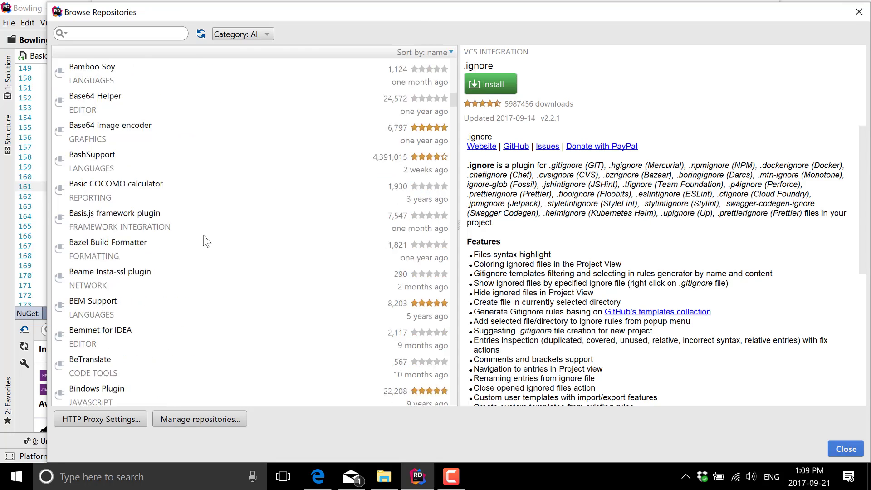
pyautogui.scroll(-3)
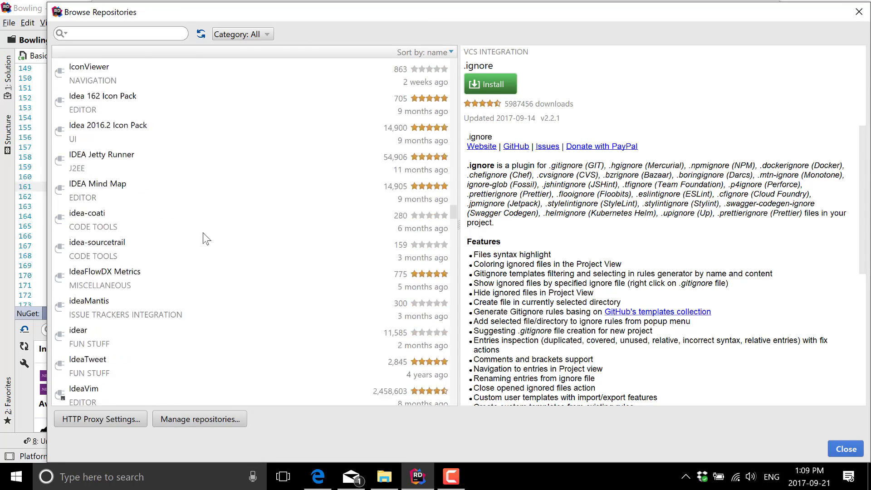
pyautogui.scroll(-3)
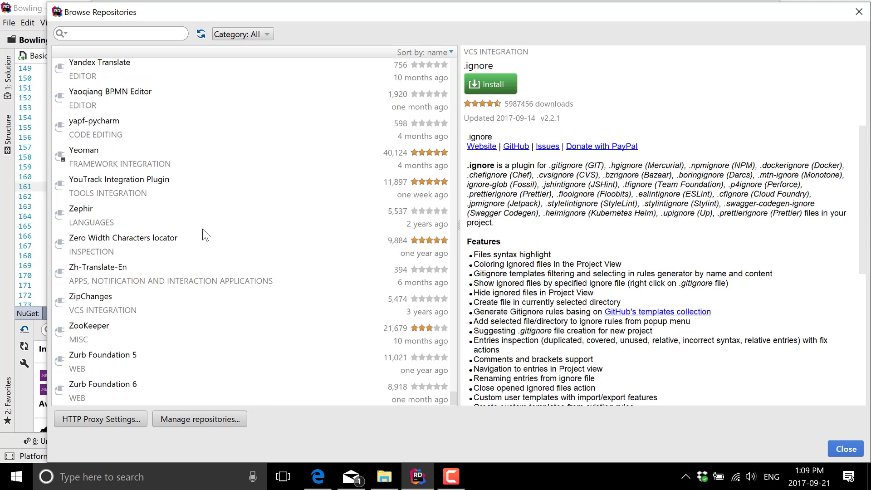
pyautogui.moveTo(264, 39)
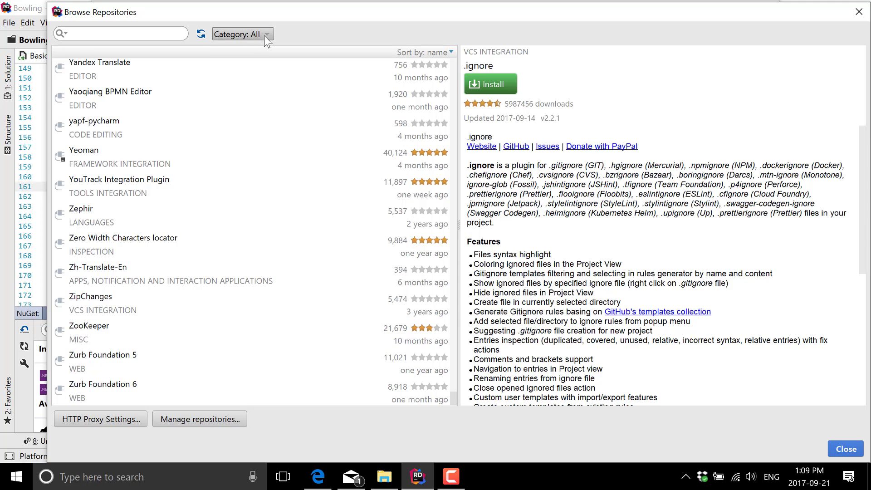
# Step: Filter the repository to the Framework integration category and scroll the results
pyautogui.click(242, 34)
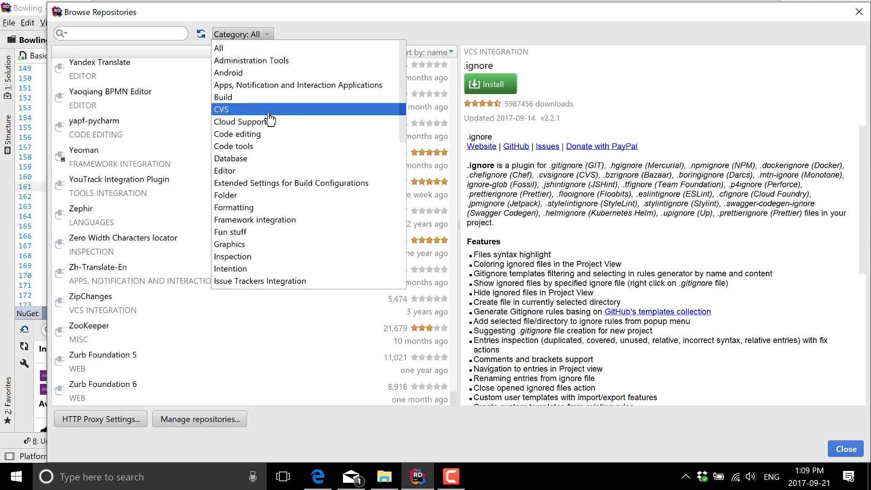
pyautogui.moveTo(287, 219)
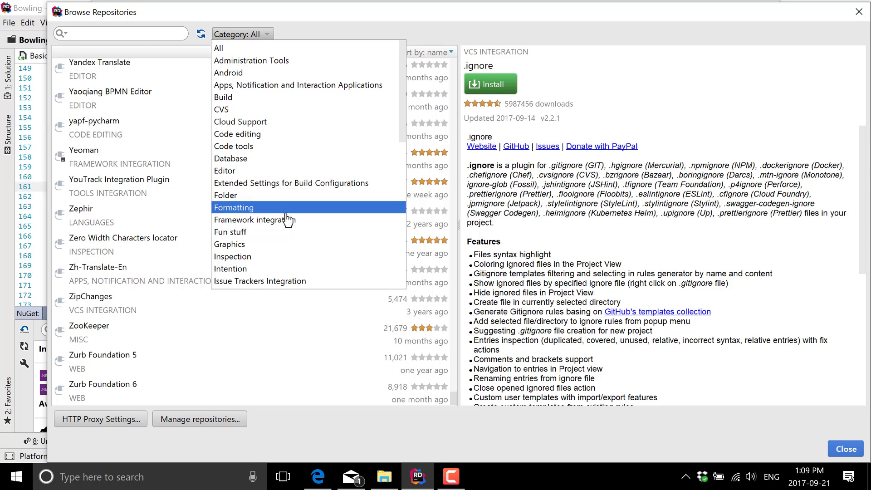
pyautogui.click(254, 220)
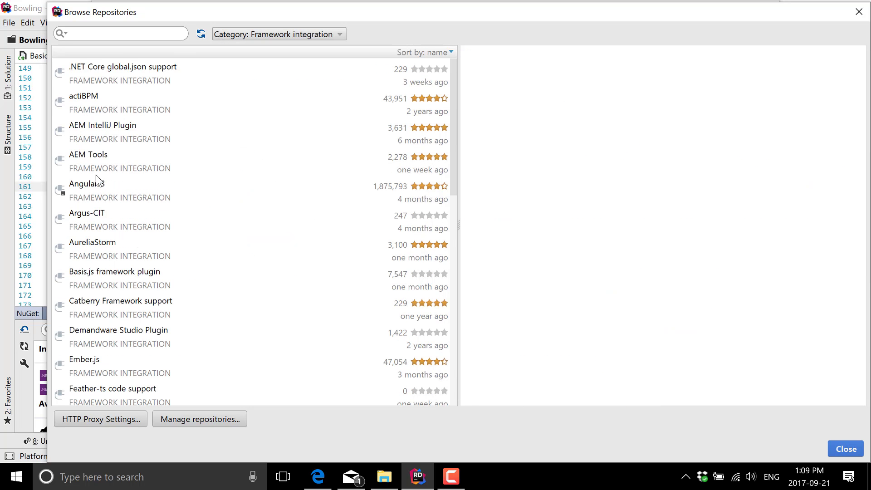
pyautogui.scroll(-3)
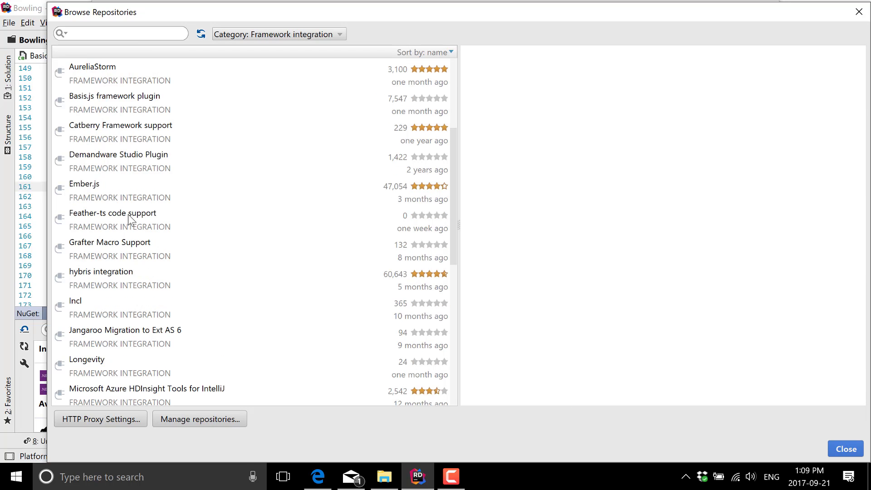
pyautogui.scroll(-3)
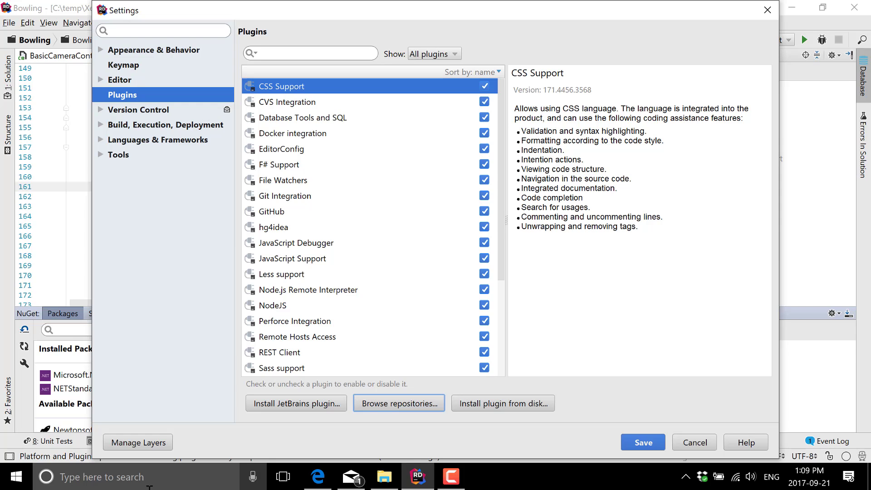
pyautogui.moveTo(99, 428)
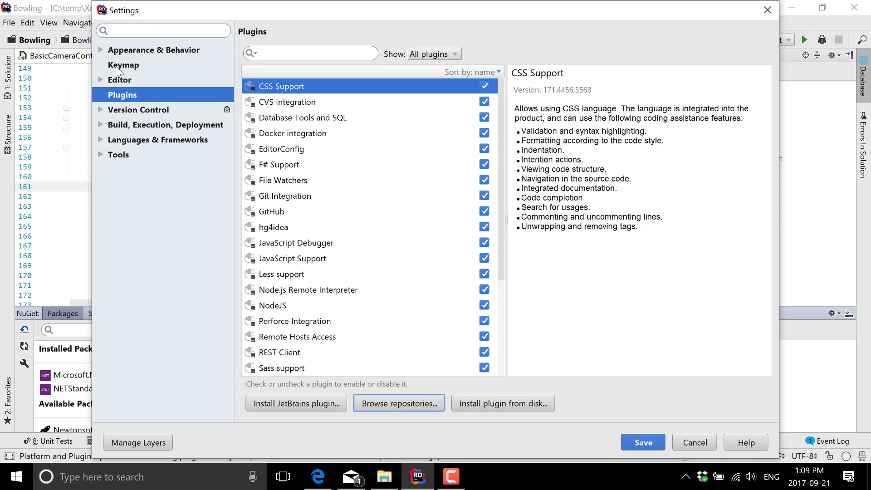
# Step: Review the keymap presets, then set the Appearance theme to Darcula and save
pyautogui.click(123, 65)
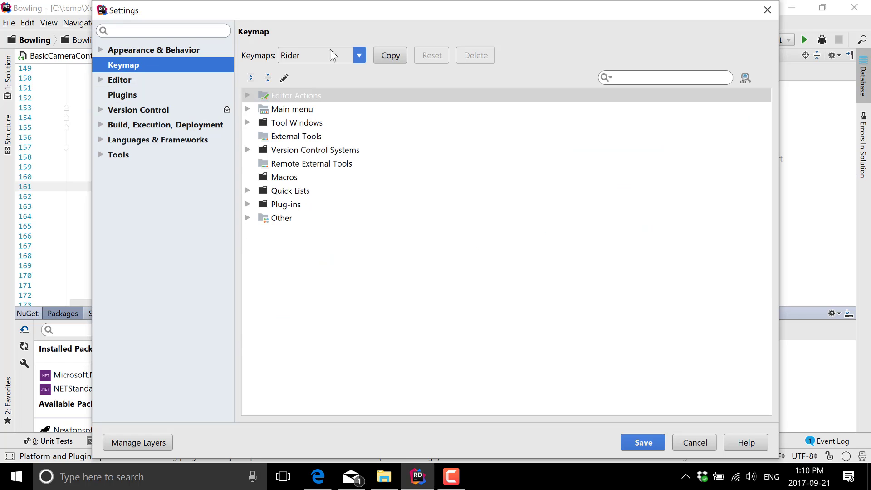
pyautogui.click(359, 54)
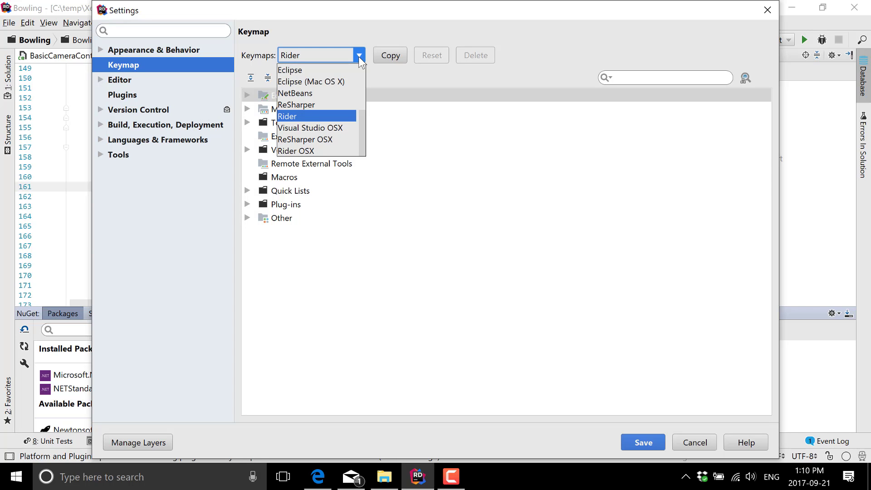
pyautogui.moveTo(304, 140)
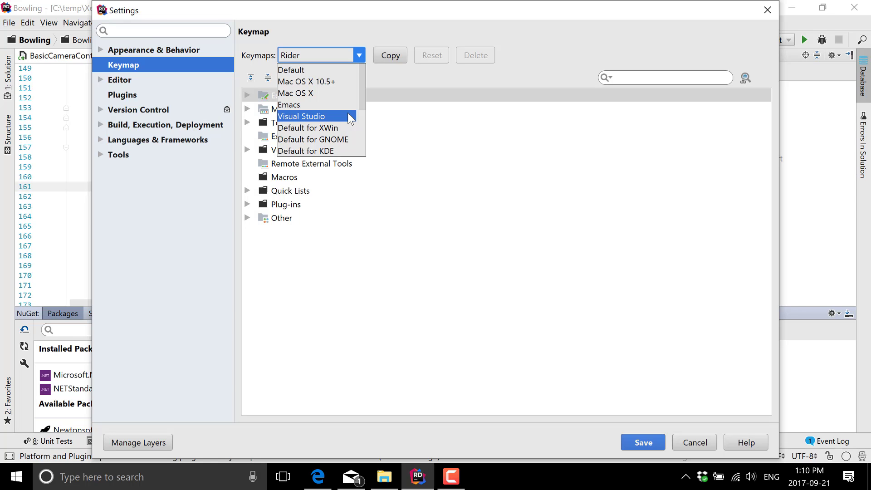
pyautogui.click(154, 49)
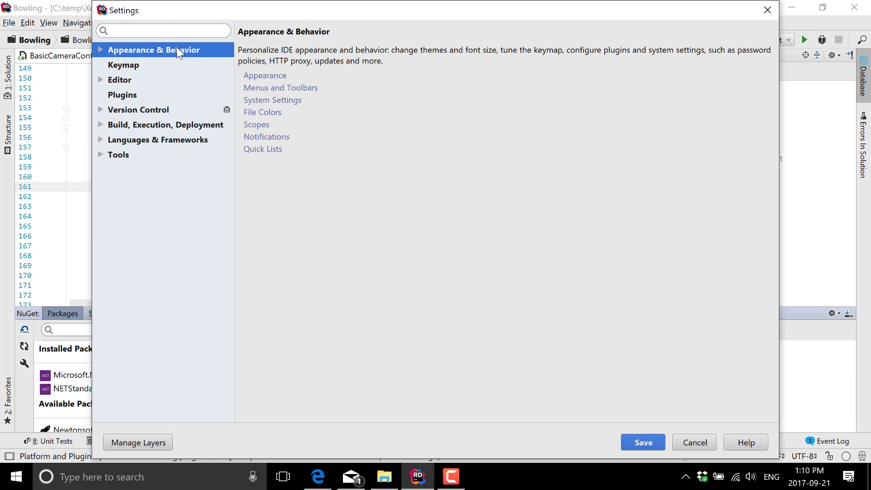
pyautogui.click(100, 50)
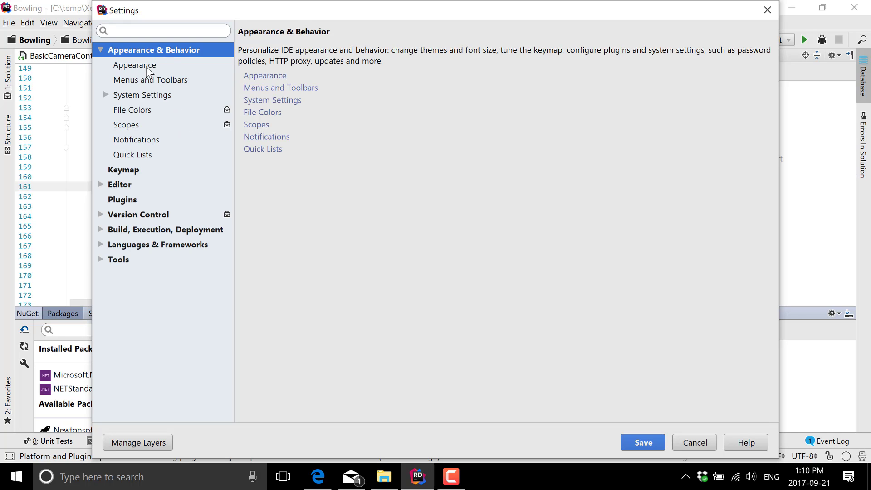
pyautogui.click(134, 65)
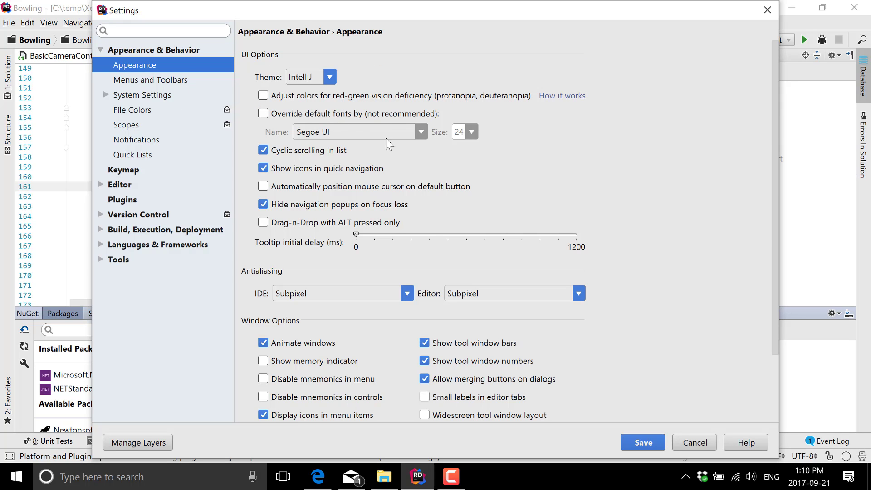
pyautogui.click(329, 77)
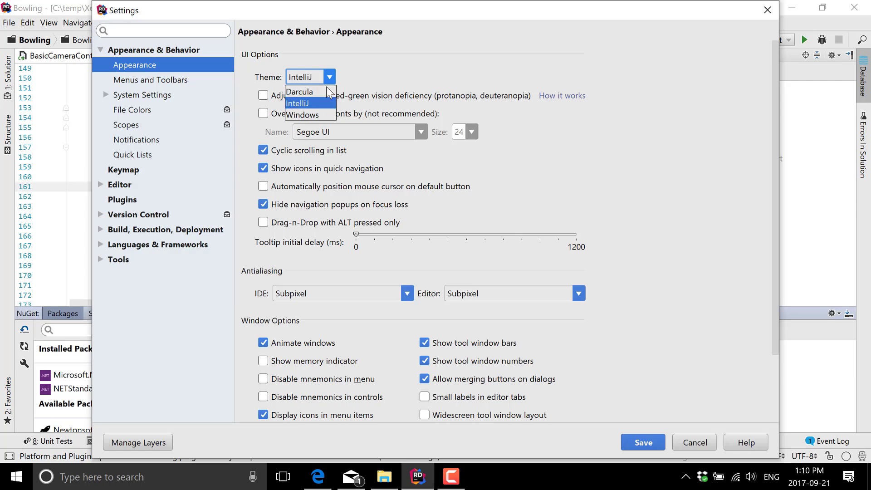
pyautogui.click(300, 91)
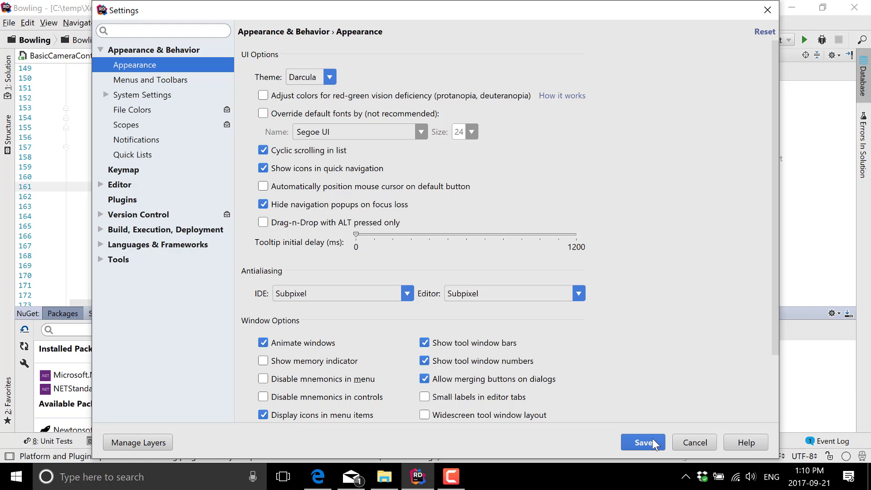
pyautogui.click(643, 442)
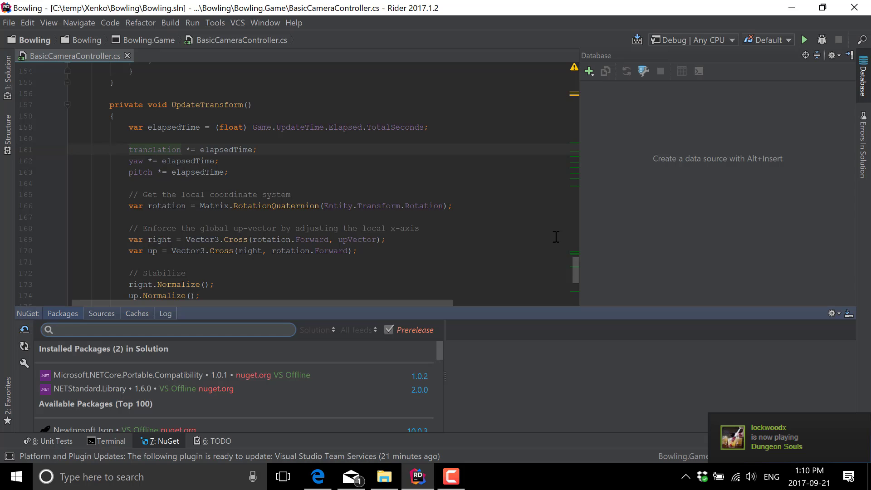
# Step: Browse the Build, Refactor, Run and Tools menus, ending on the Refactor menu
pyautogui.click(170, 23)
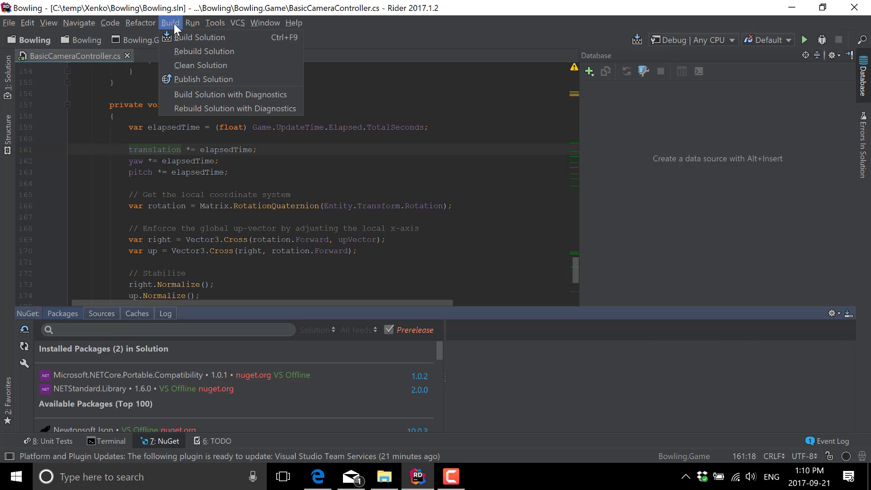
pyautogui.click(140, 23)
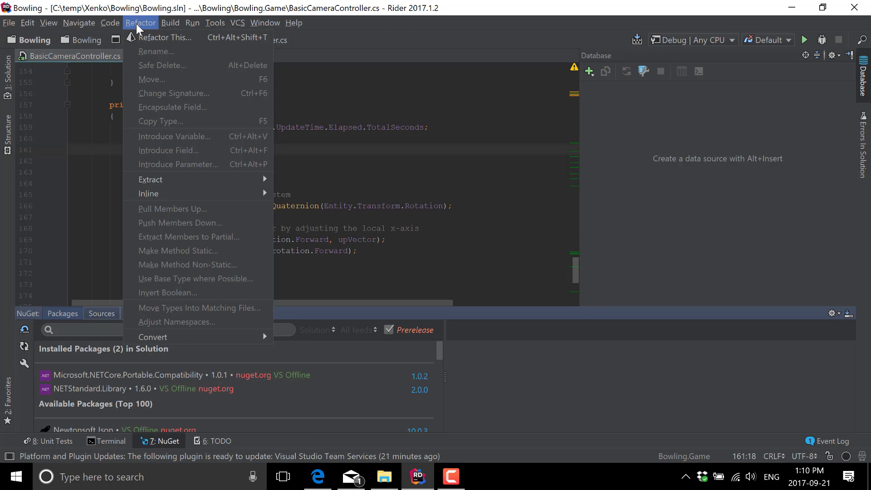
pyautogui.click(192, 22)
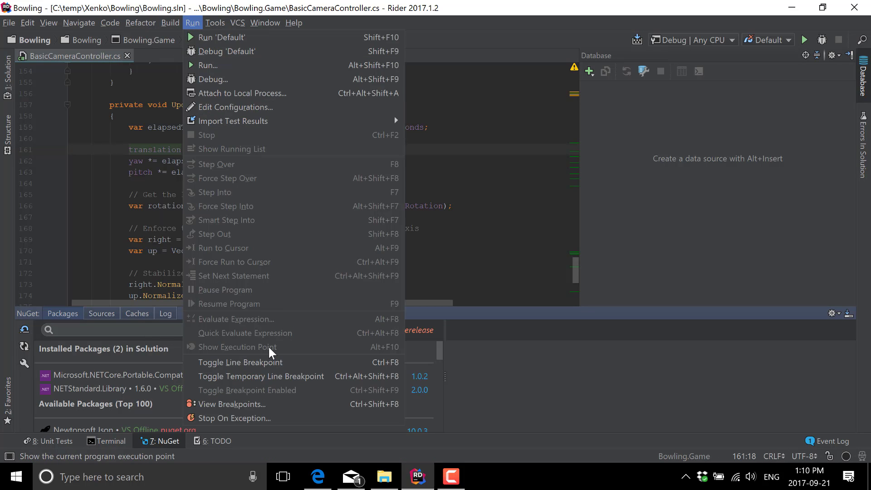
pyautogui.click(215, 23)
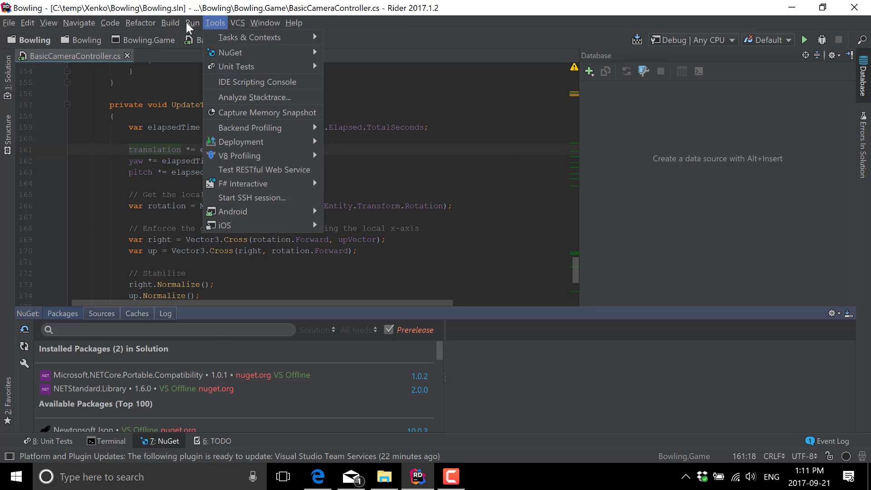
pyautogui.click(140, 23)
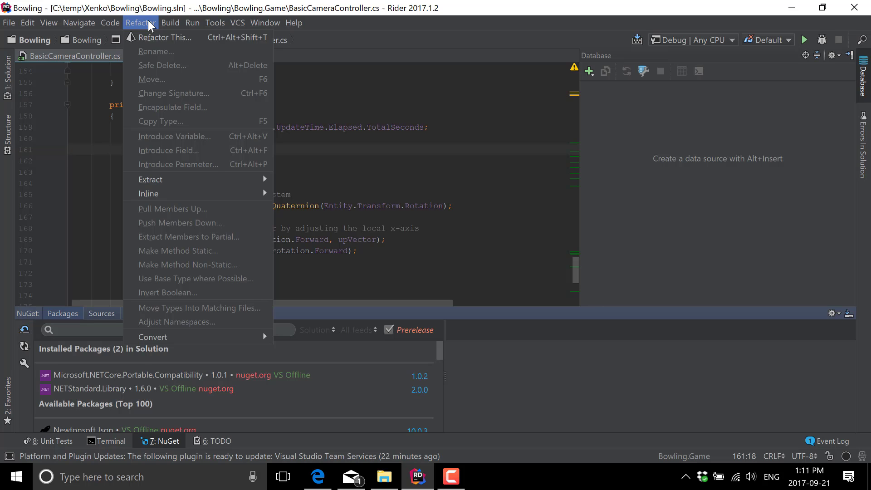
pyautogui.moveTo(148, 194)
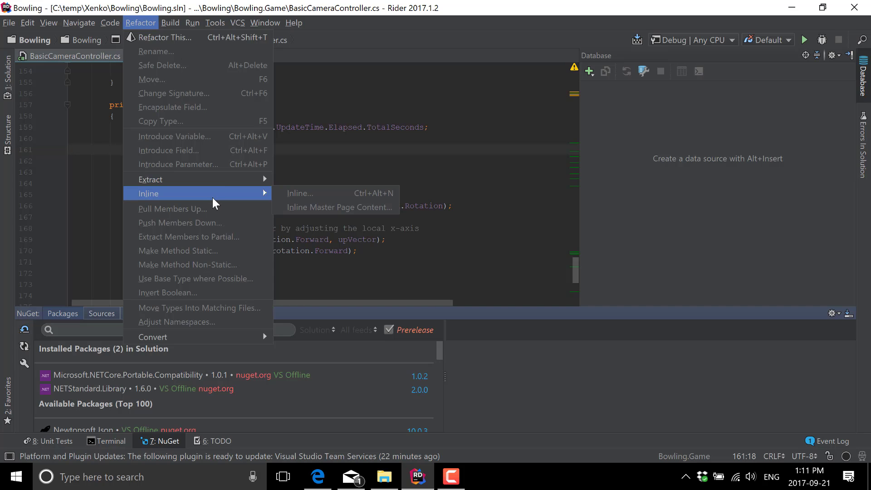
pyautogui.moveTo(225, 227)
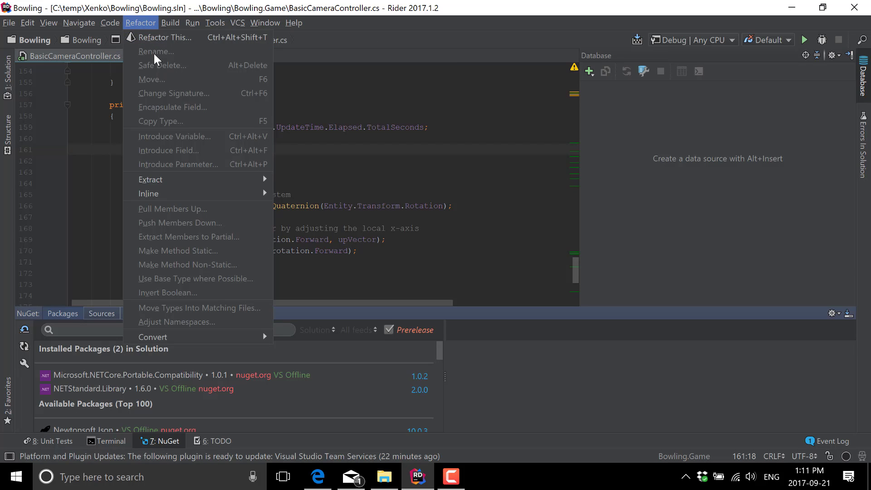
pyautogui.moveTo(186, 342)
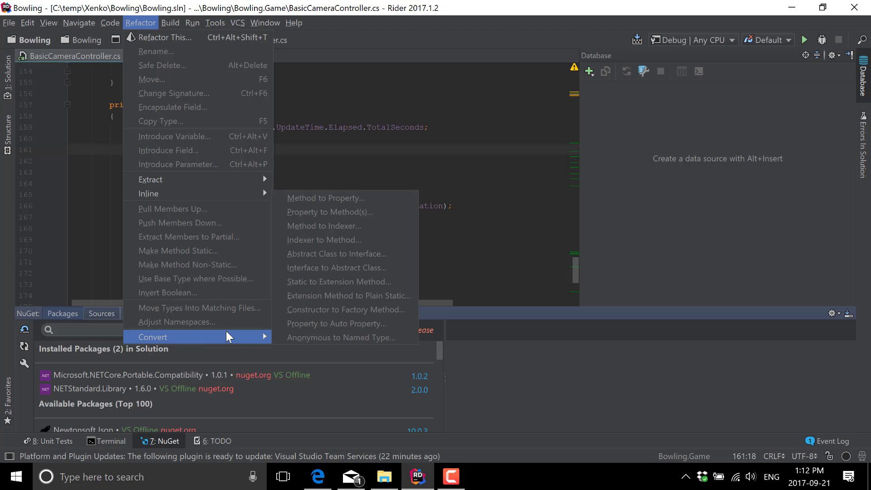
pyautogui.moveTo(325, 243)
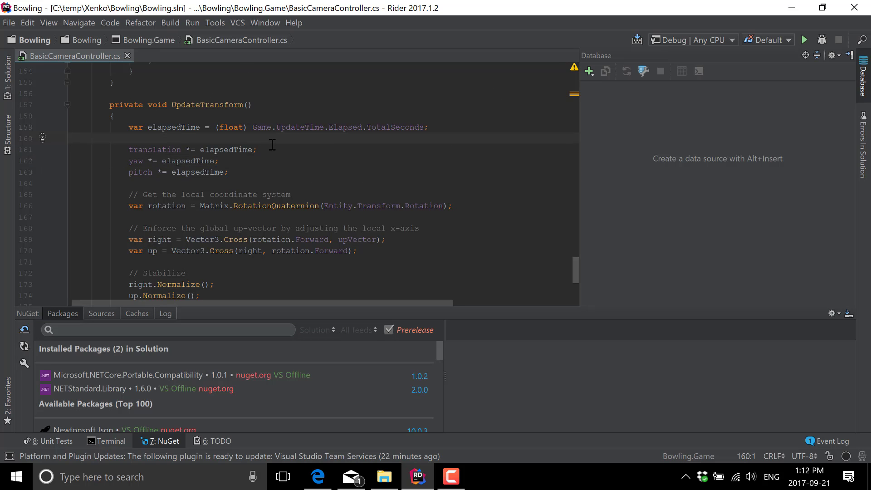
# Step: Type 'this.' to list the class members, then dismiss the completion popup
pyautogui.write('this')
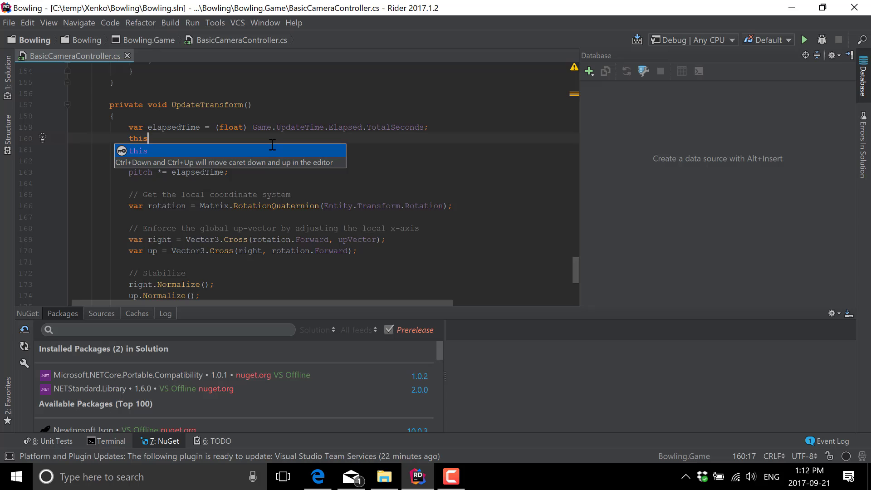
pyautogui.write('.')
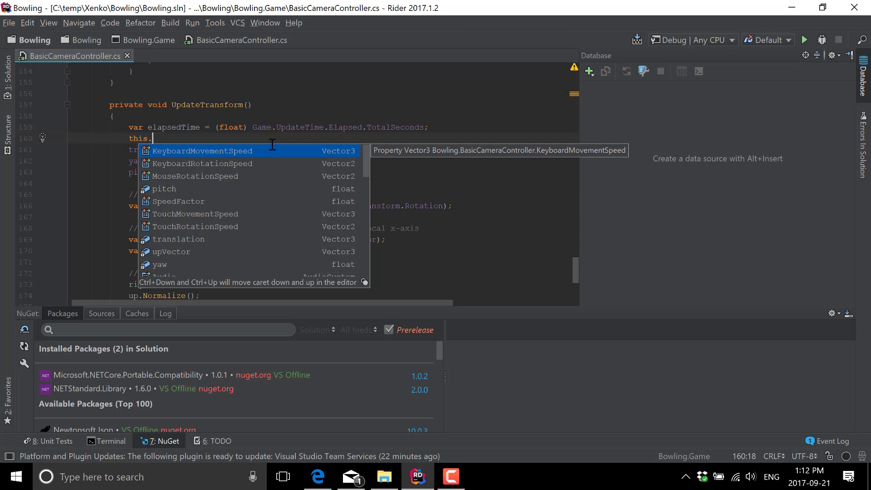
pyautogui.press('Escape')
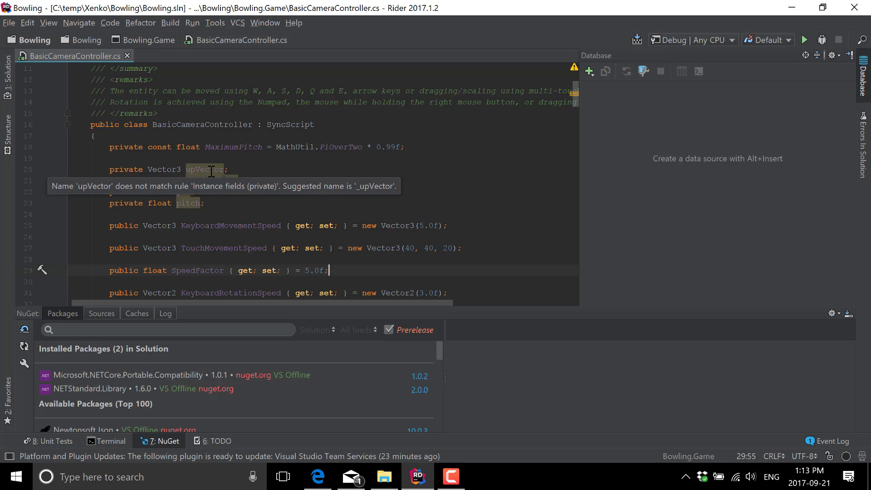
# Step: Show the quick-fix options for the upVector naming warning, then dismiss them
pyautogui.click(236, 146)
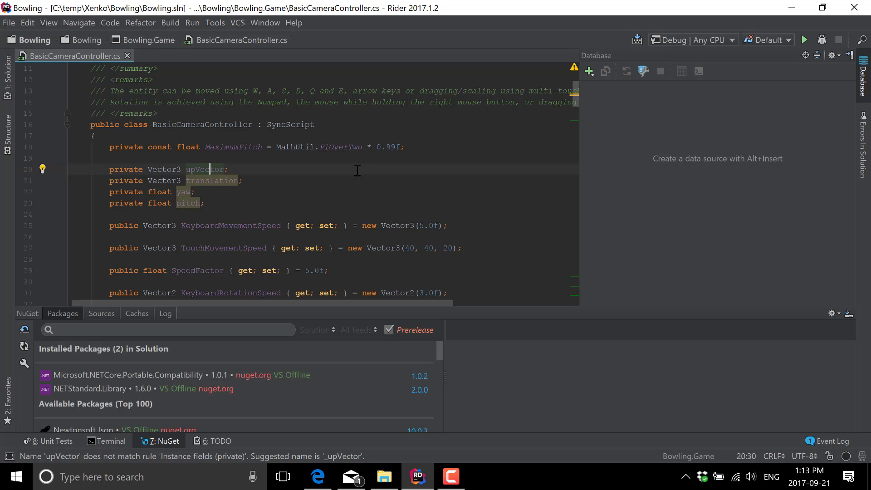
pyautogui.click(42, 169)
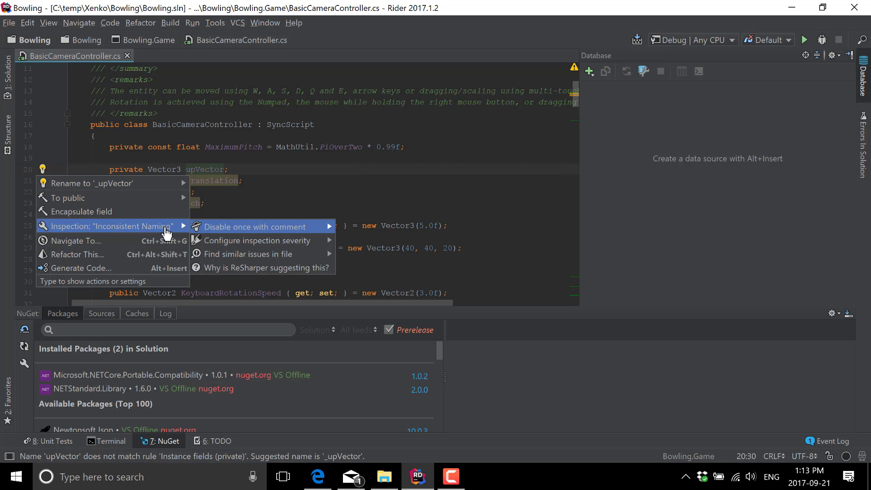
pyautogui.moveTo(258, 240)
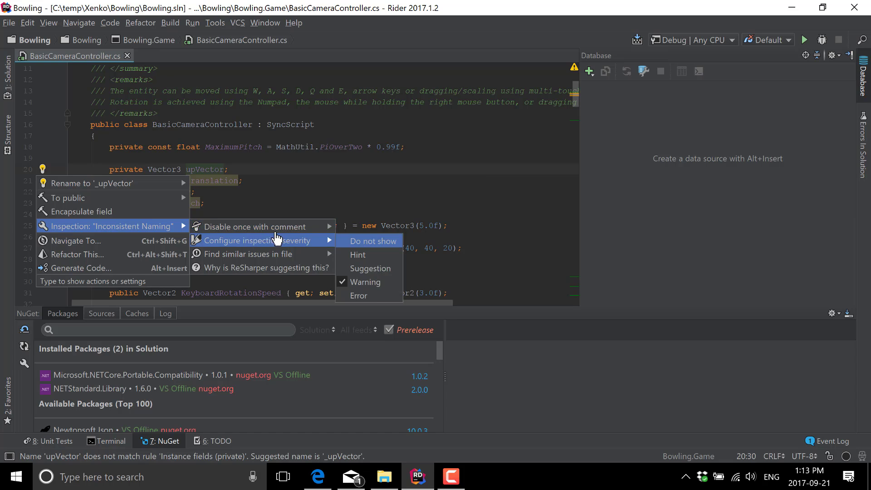
pyautogui.moveTo(288, 250)
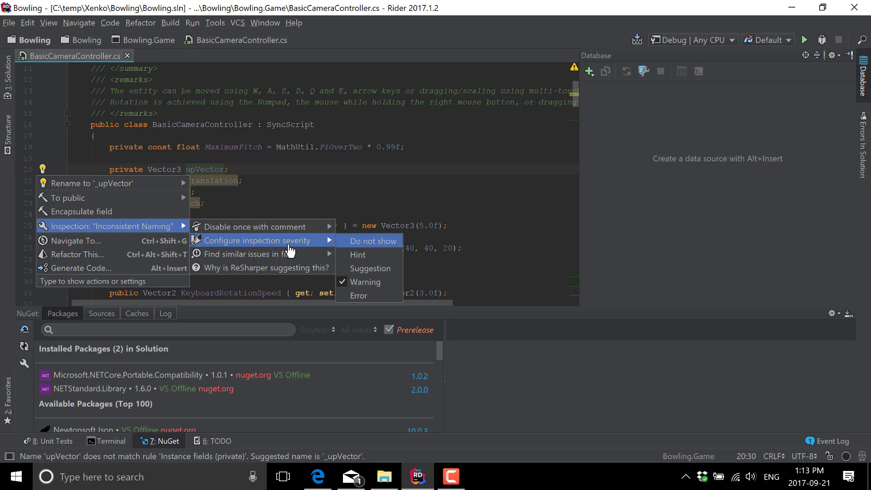
pyautogui.moveTo(248, 254)
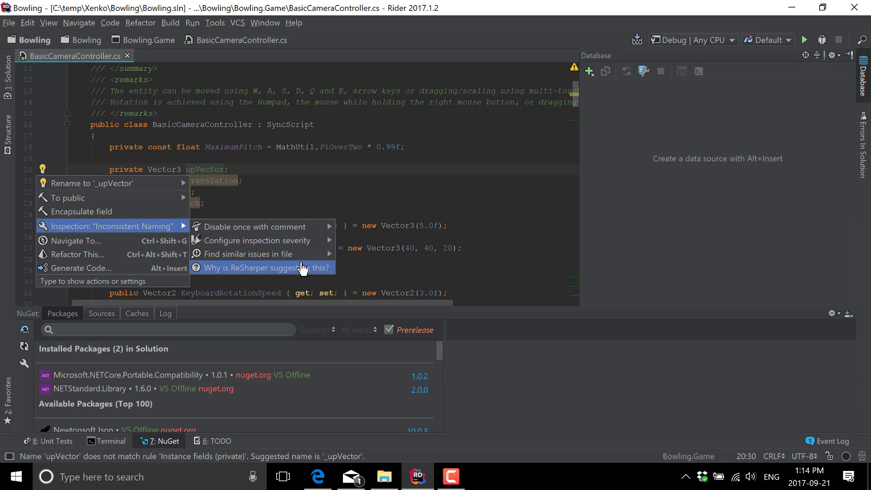
pyautogui.click(77, 254)
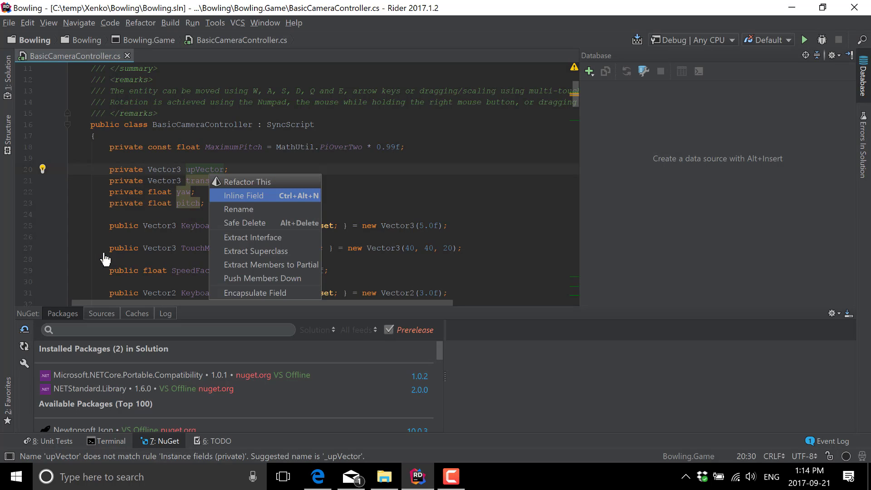
pyautogui.moveTo(285, 181)
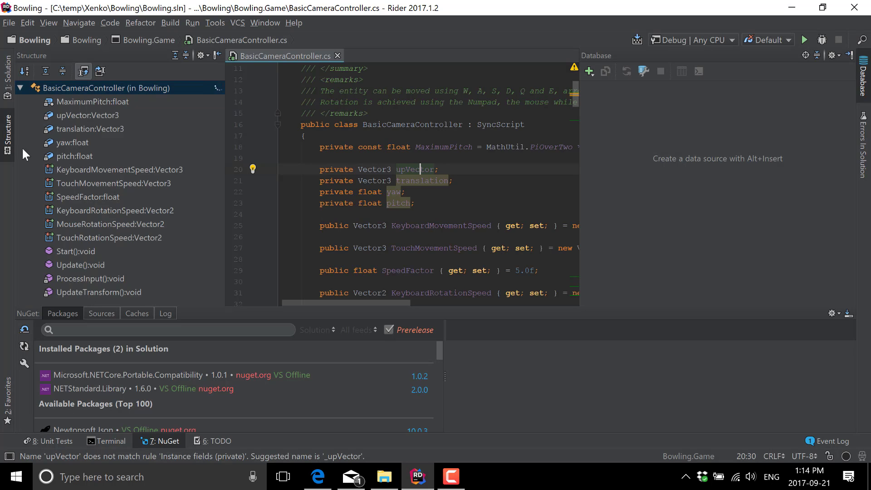
pyautogui.moveTo(118, 203)
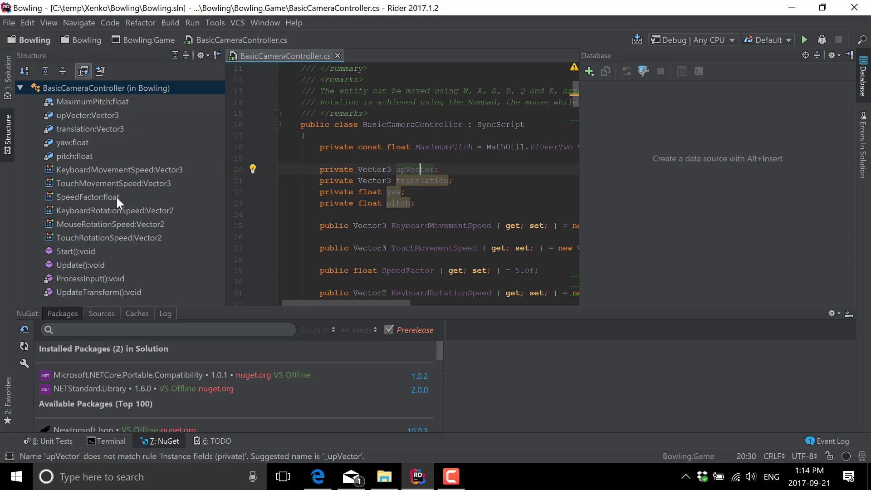
# Step: Jump via the Structure outline to MouseRotationSpeed, then to Update():void
pyautogui.click(109, 224)
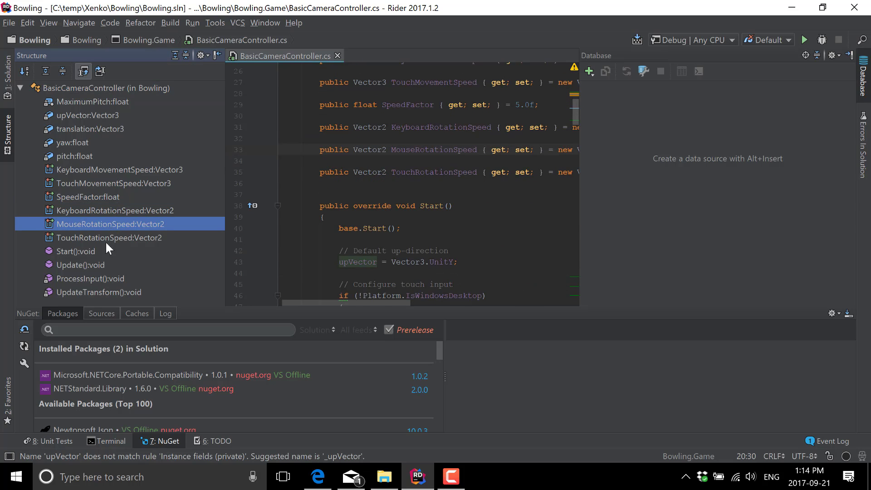
pyautogui.click(81, 265)
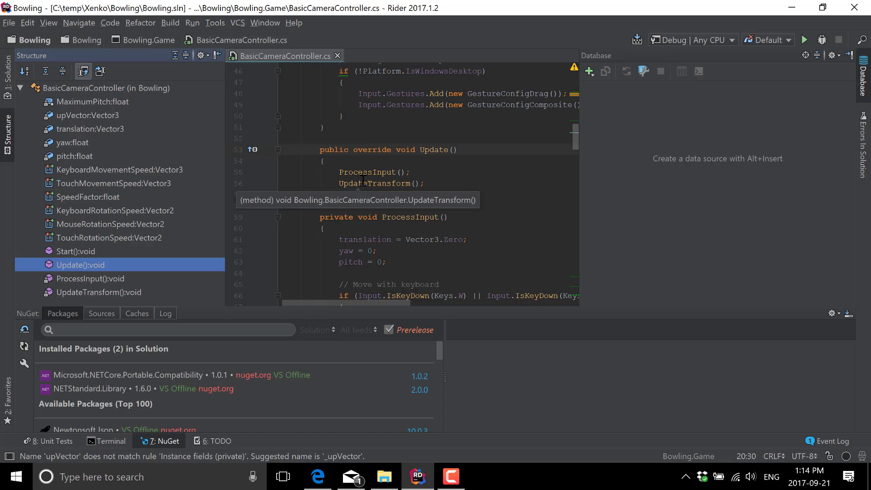
pyautogui.moveTo(866, 89)
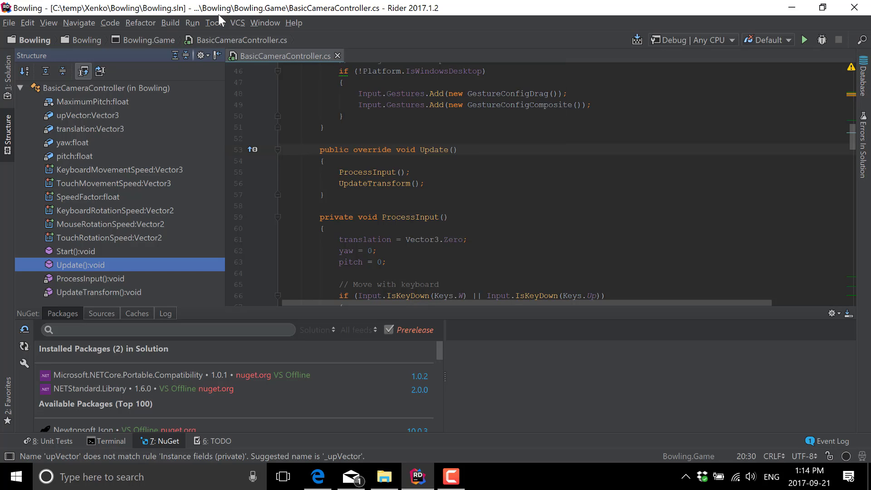
# Step: Browse the Tools, Edit and View menus, then switch the editor to presentation mode
pyautogui.click(215, 23)
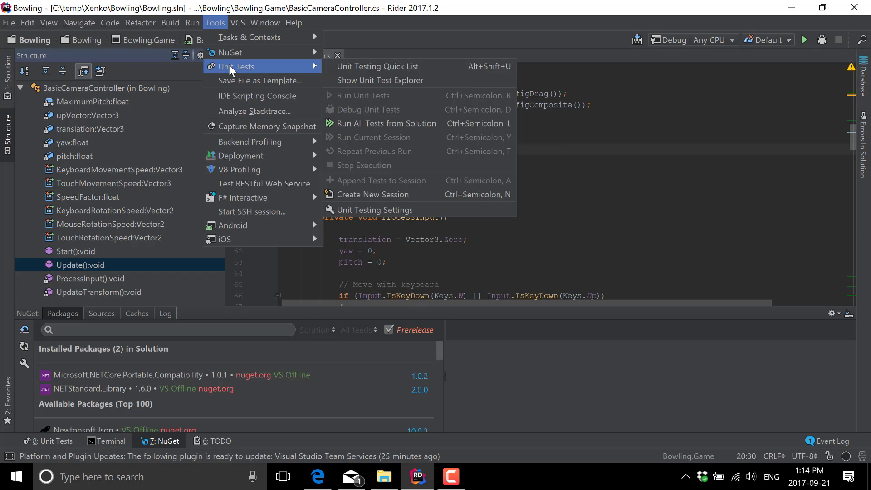
pyautogui.moveTo(231, 164)
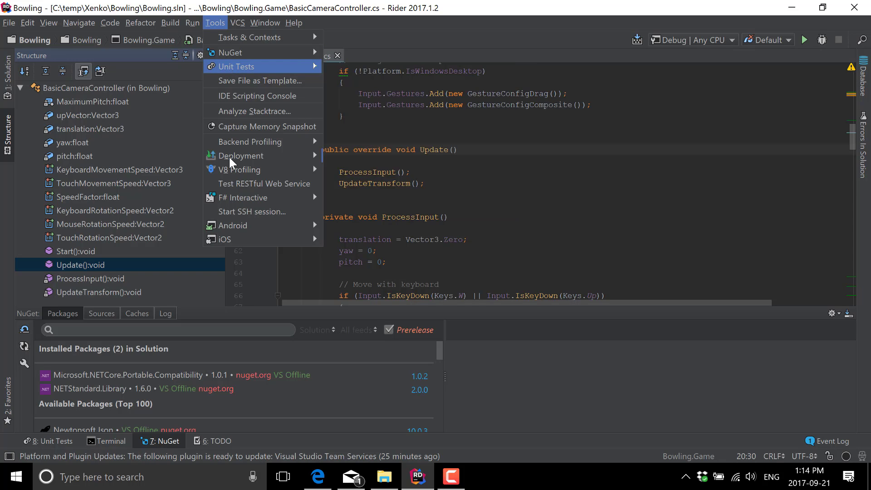
pyautogui.moveTo(240, 169)
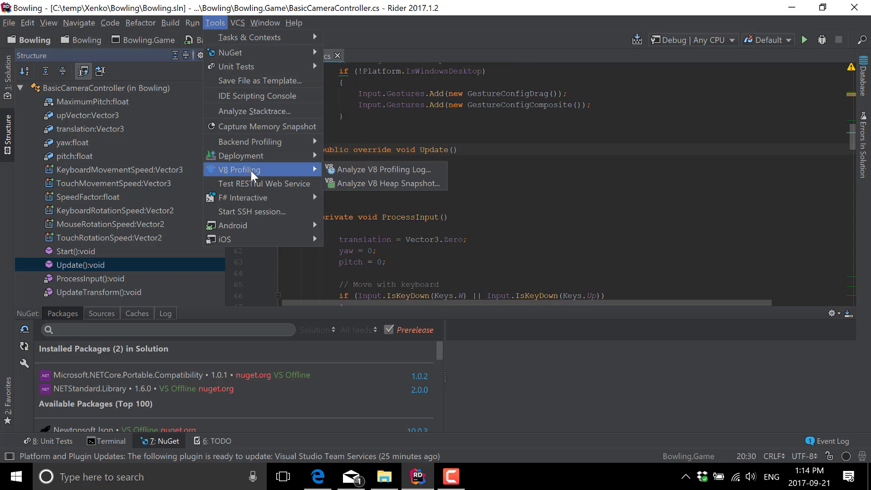
pyautogui.moveTo(242, 198)
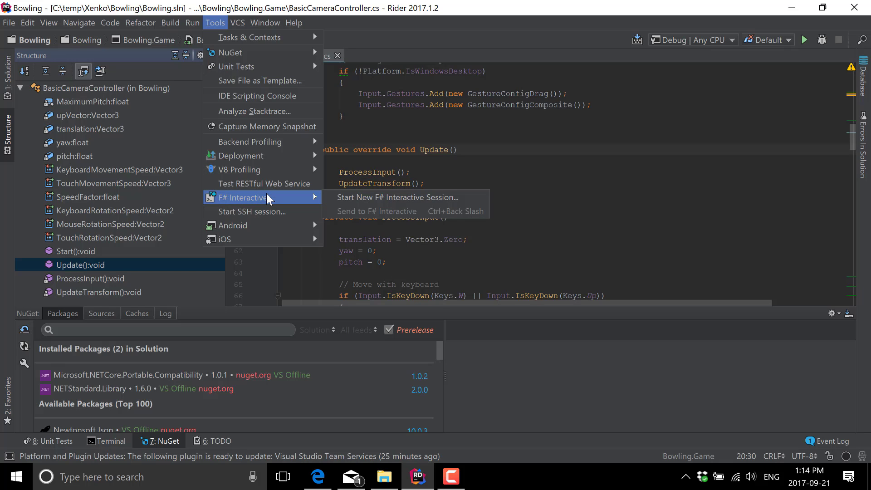
pyautogui.moveTo(253, 212)
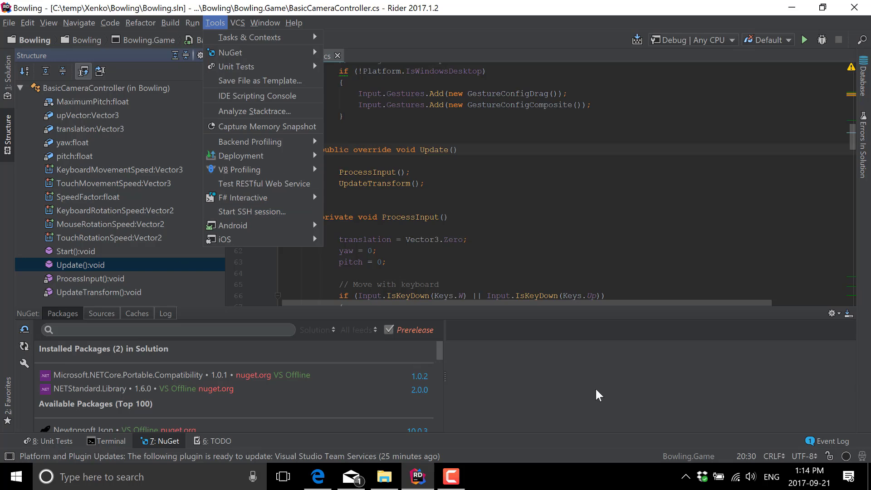
pyautogui.click(27, 23)
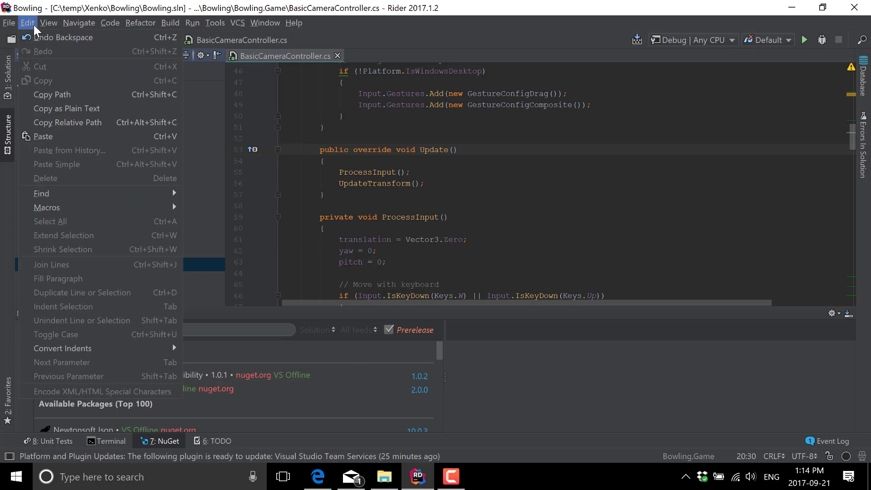
pyautogui.click(49, 23)
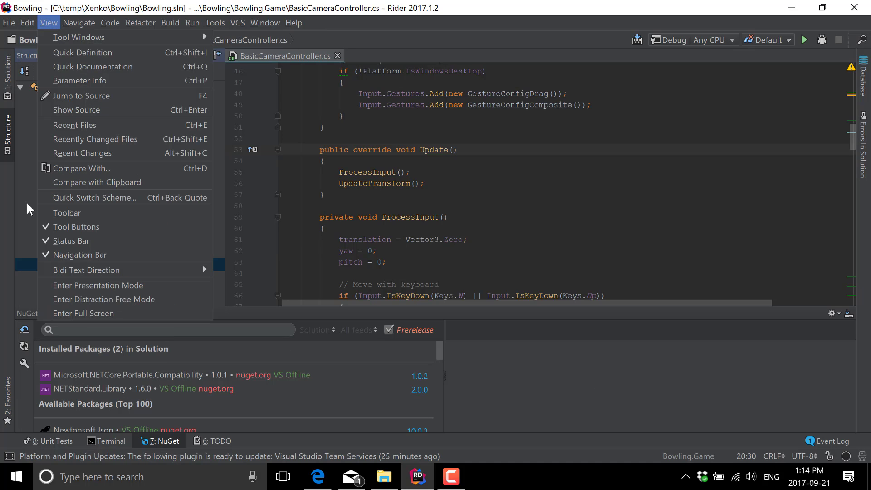
pyautogui.moveTo(97, 285)
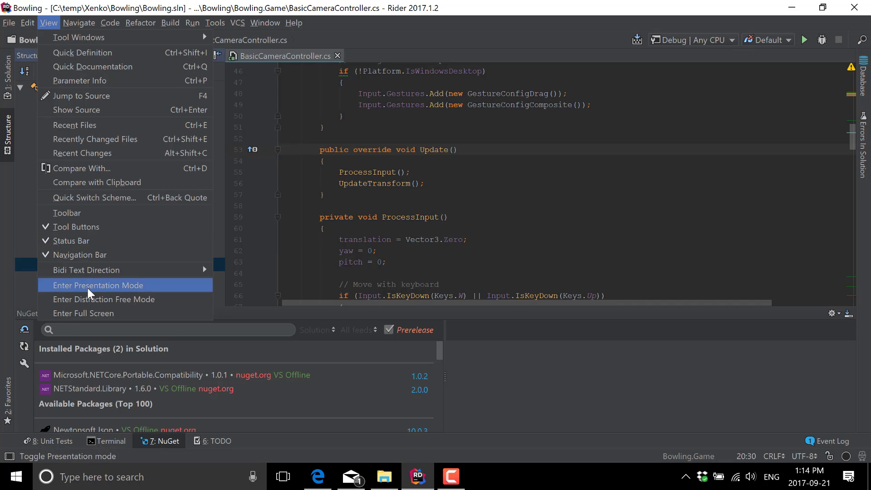
pyautogui.click(97, 285)
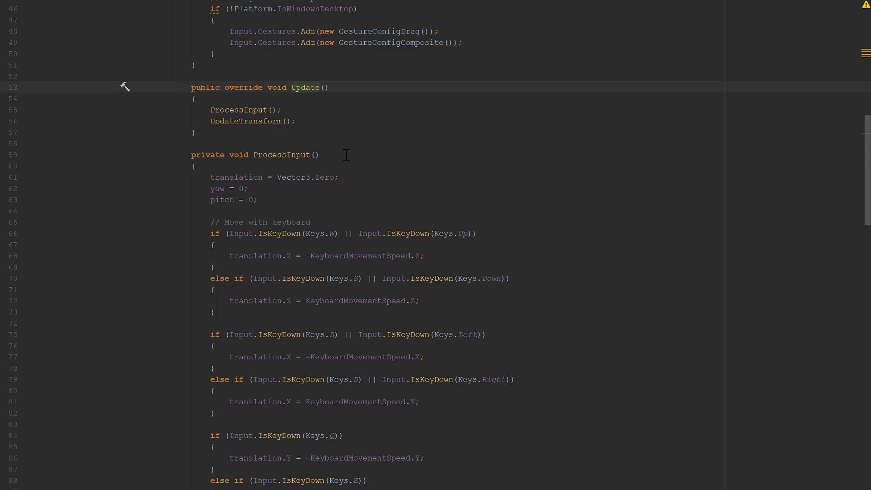
pyautogui.moveTo(443, 189)
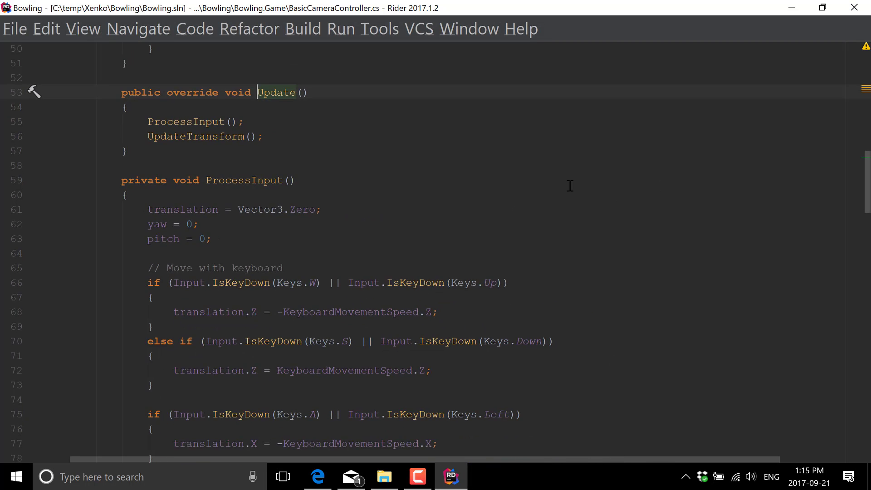
# Step: Enter presentation mode on BasicCameraController.cs, then exit back to the normal layout
pyautogui.click(82, 29)
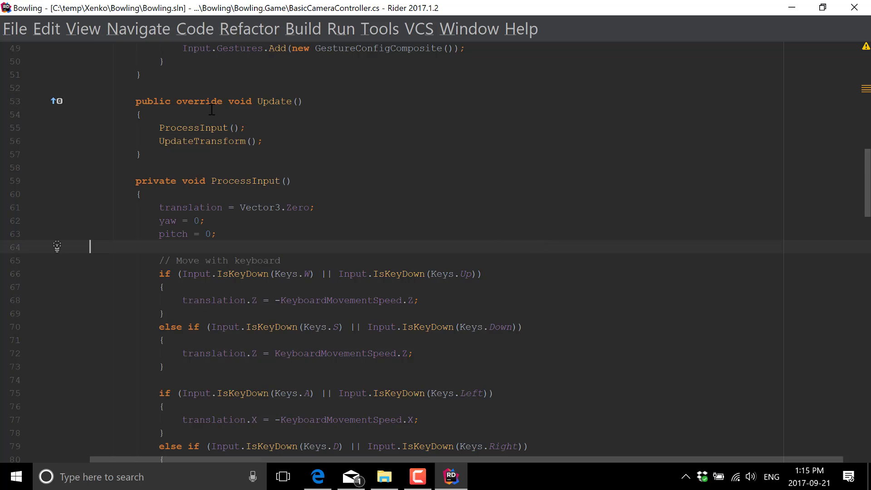
pyautogui.click(83, 28)
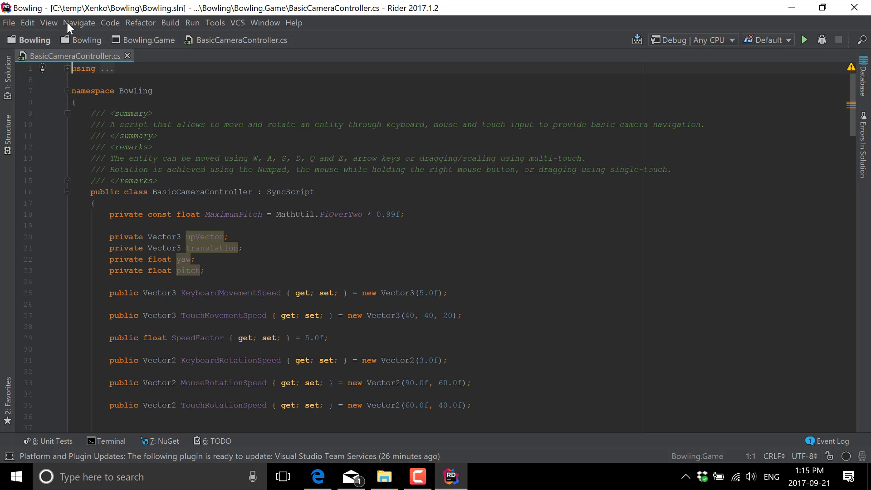
# Step: Switch BasicCameraController.cs to distraction-free mode and make it full screen
pyautogui.click(49, 23)
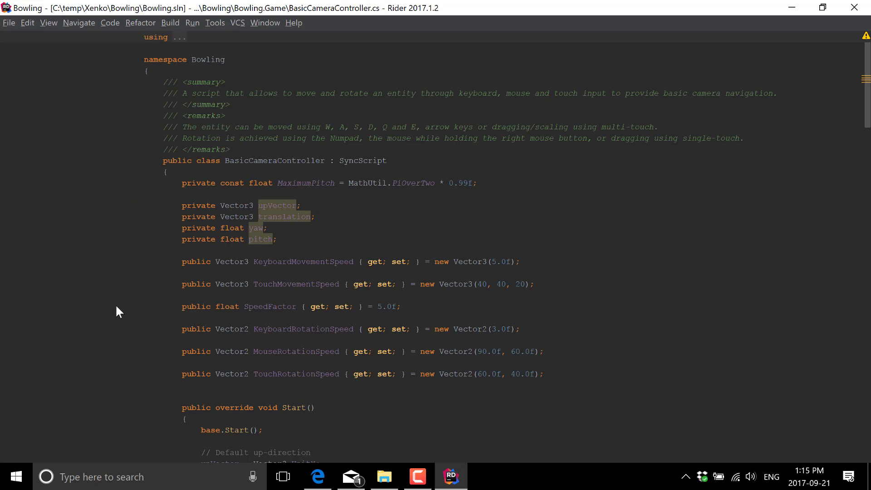
pyautogui.moveTo(868, 300)
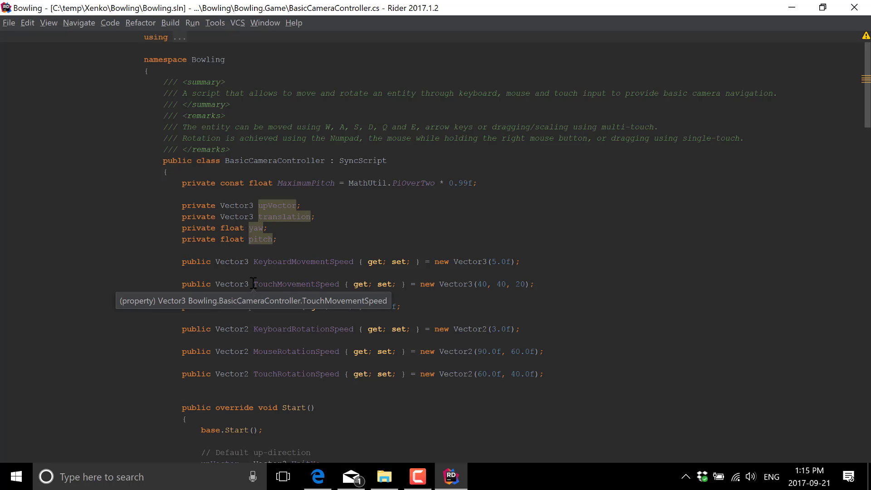
pyautogui.click(49, 23)
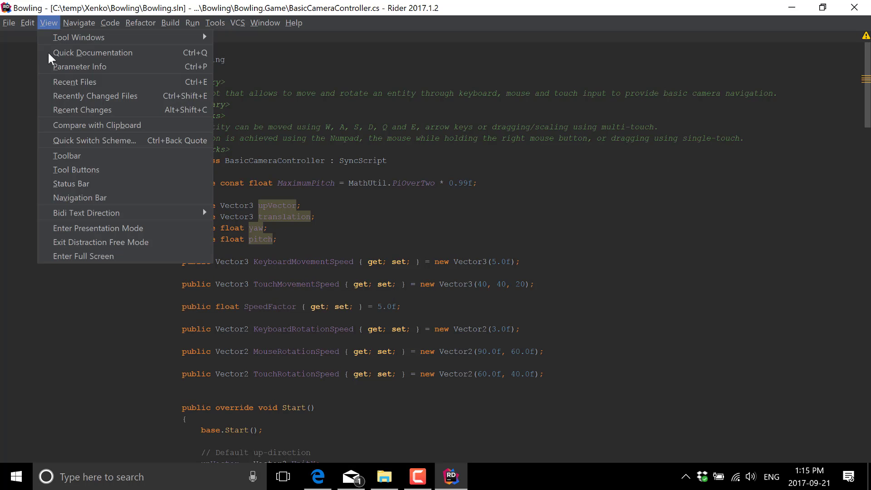
pyautogui.click(84, 255)
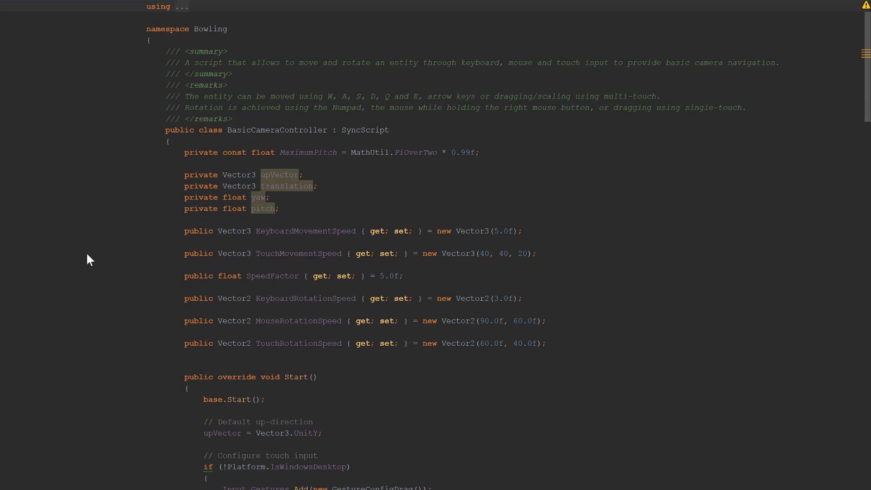